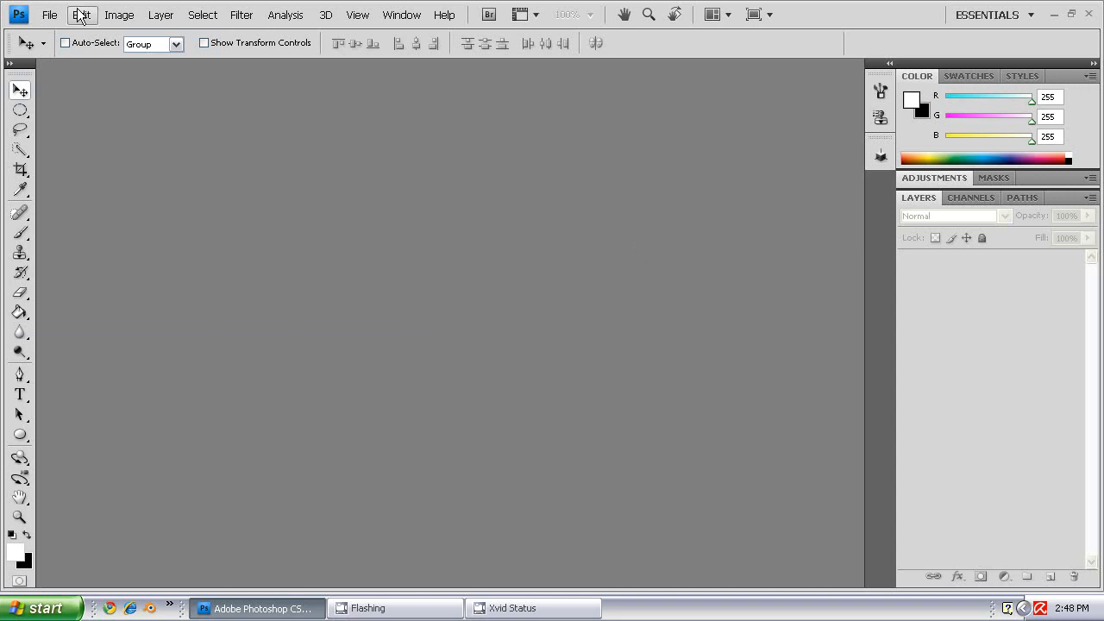
Create a new blank 1000 by 500 pixel document from File > New
{"action": "left_click", "coordinate": [48, 13]}
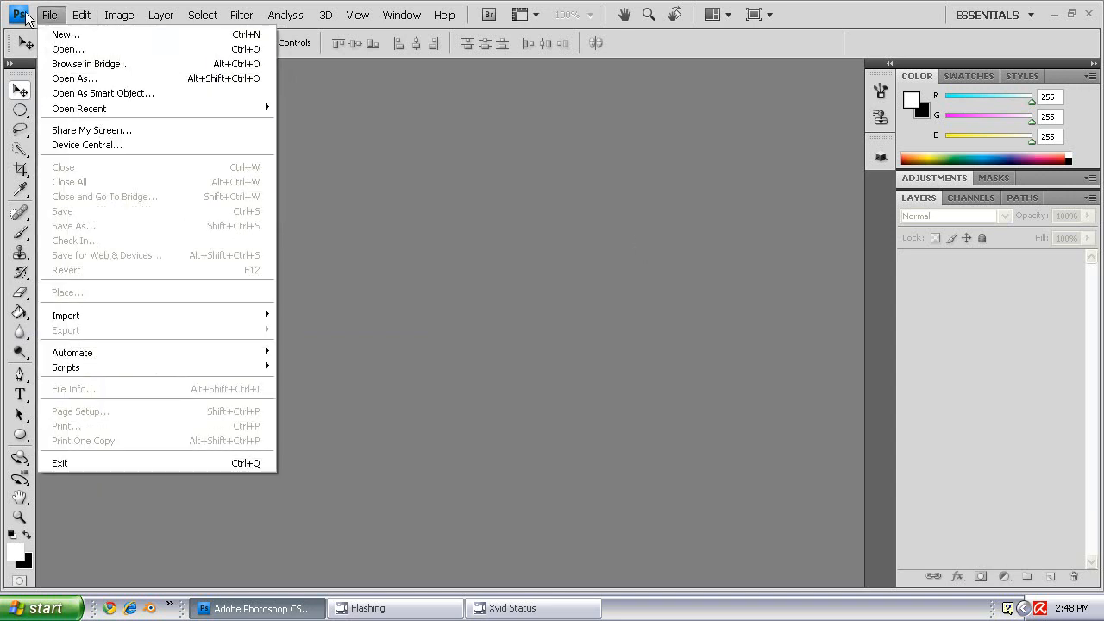
{"action": "left_click", "coordinate": [65, 35]}
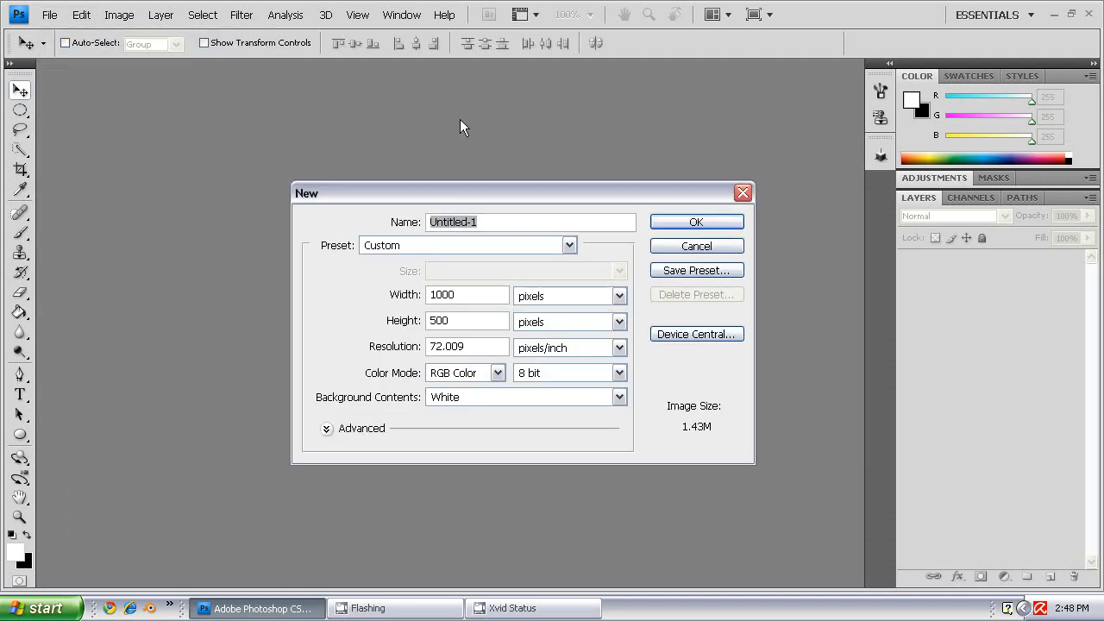
{"action": "left_click", "coordinate": [697, 221]}
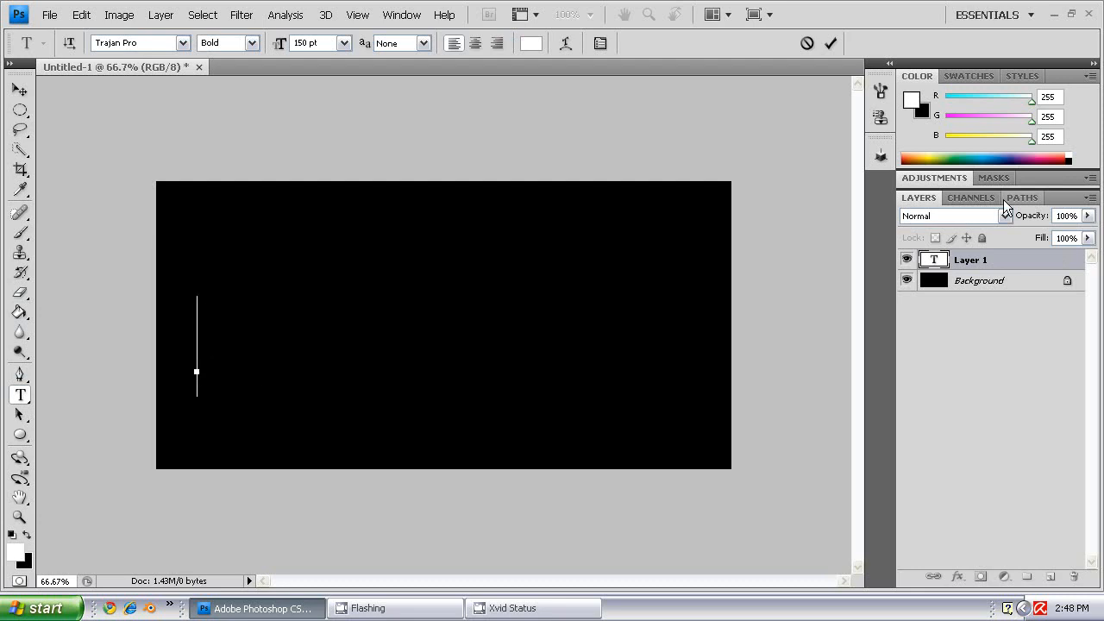
Type 'PMStudios' in large white Trajan Pro Bold 150 pt lettering on the black canvas
{"action": "type", "text": "PMST"}
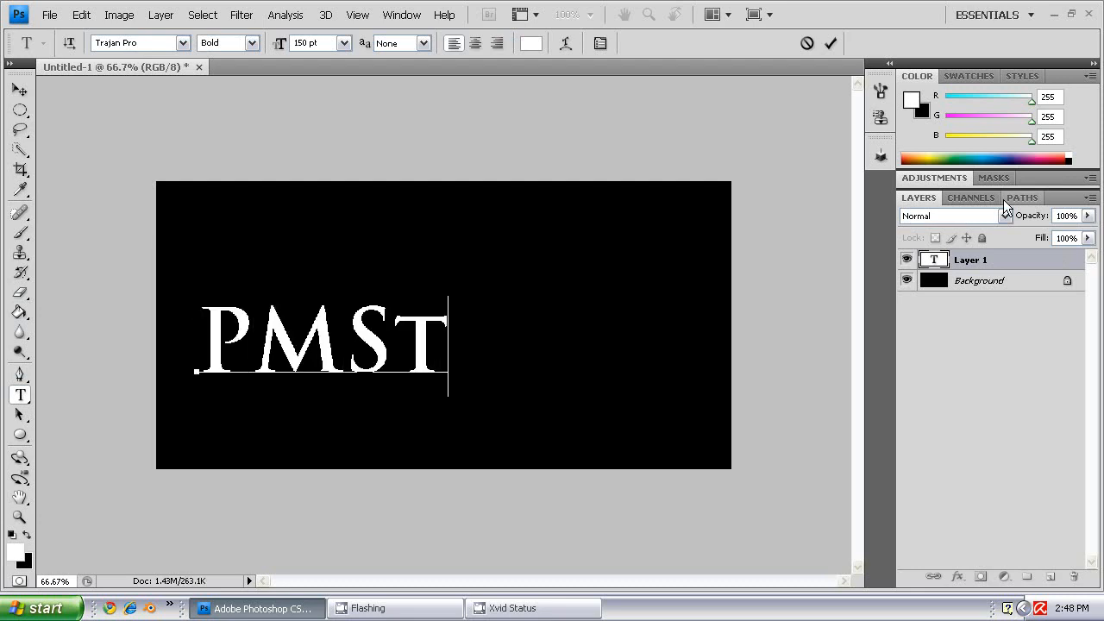
{"action": "type", "text": "UDIOS"}
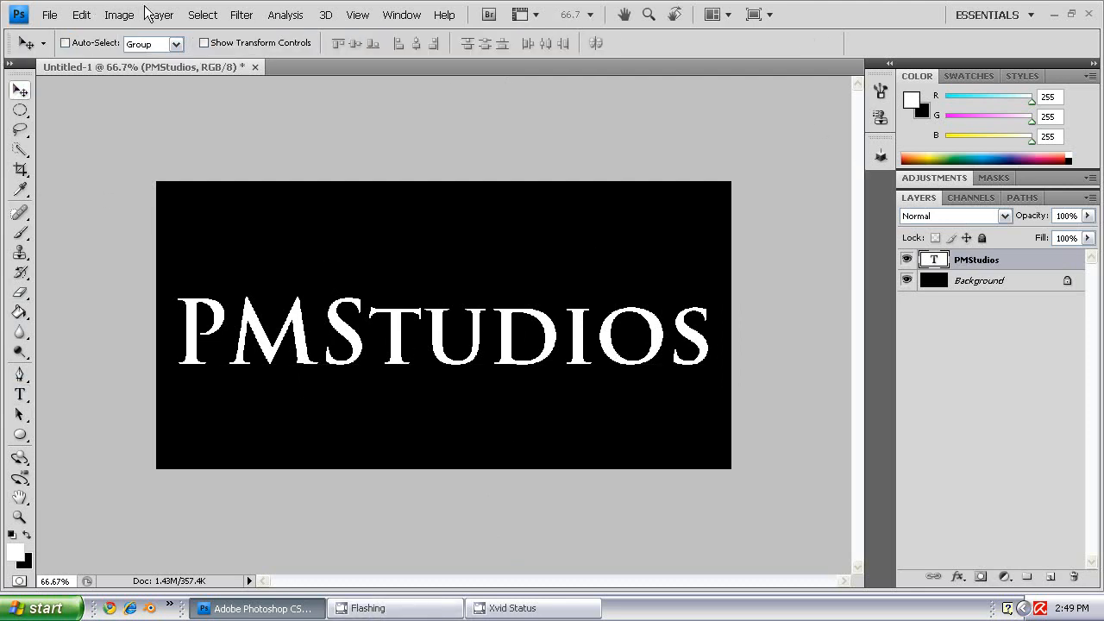
{"action": "left_click", "coordinate": [242, 14]}
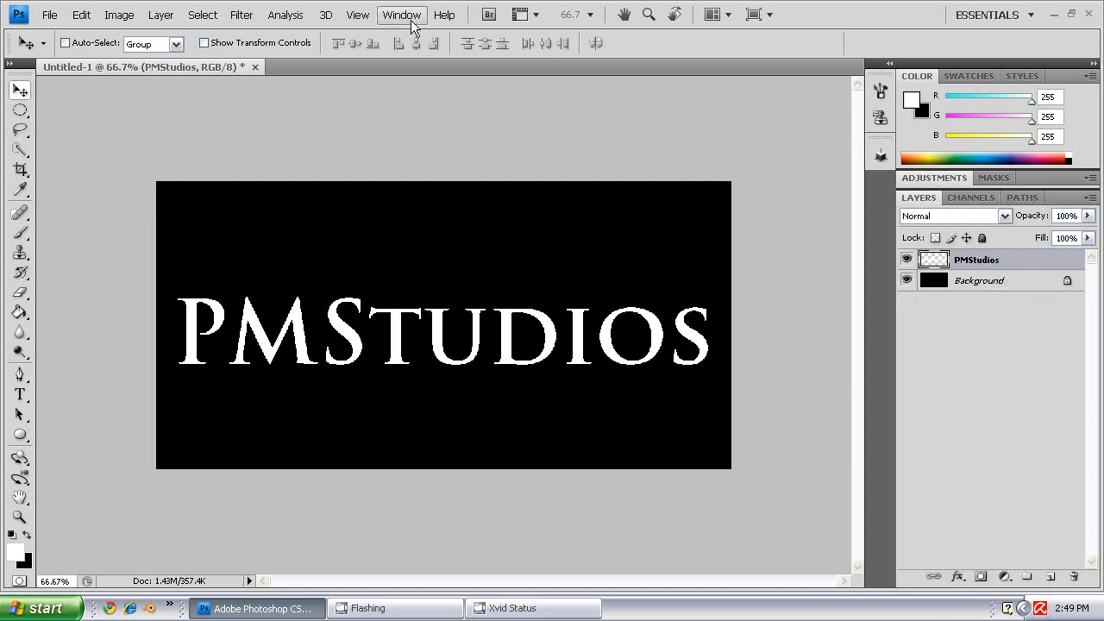
Apply a Polar Coordinates distortion to bend the PMStudios lettering into a warped split shape
{"action": "left_click", "coordinate": [242, 14]}
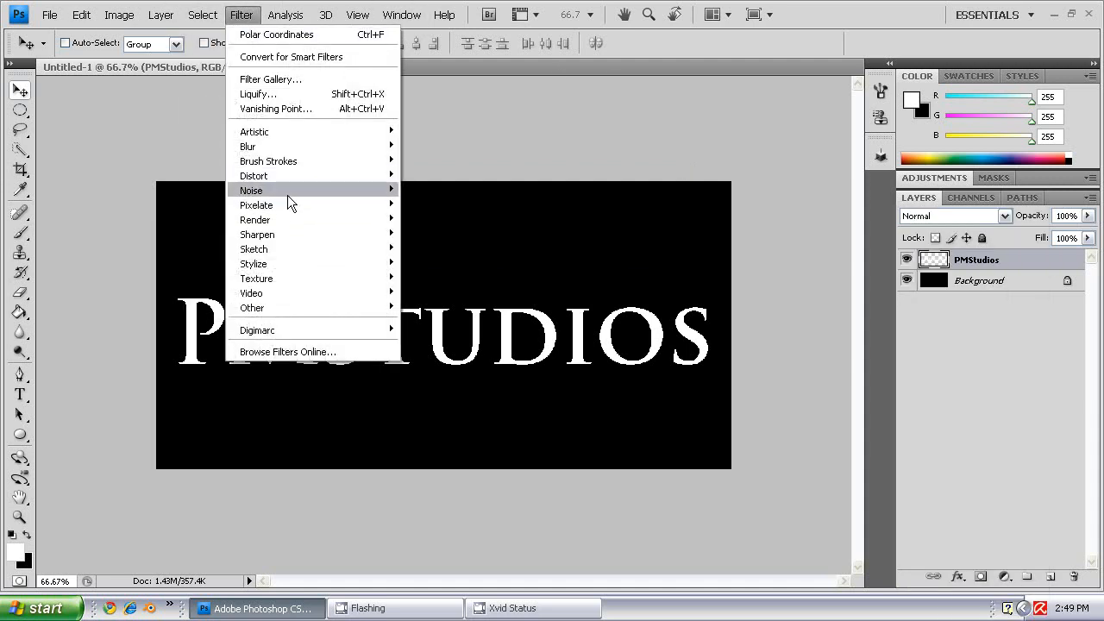
{"action": "mouse_move", "coordinate": [254, 176]}
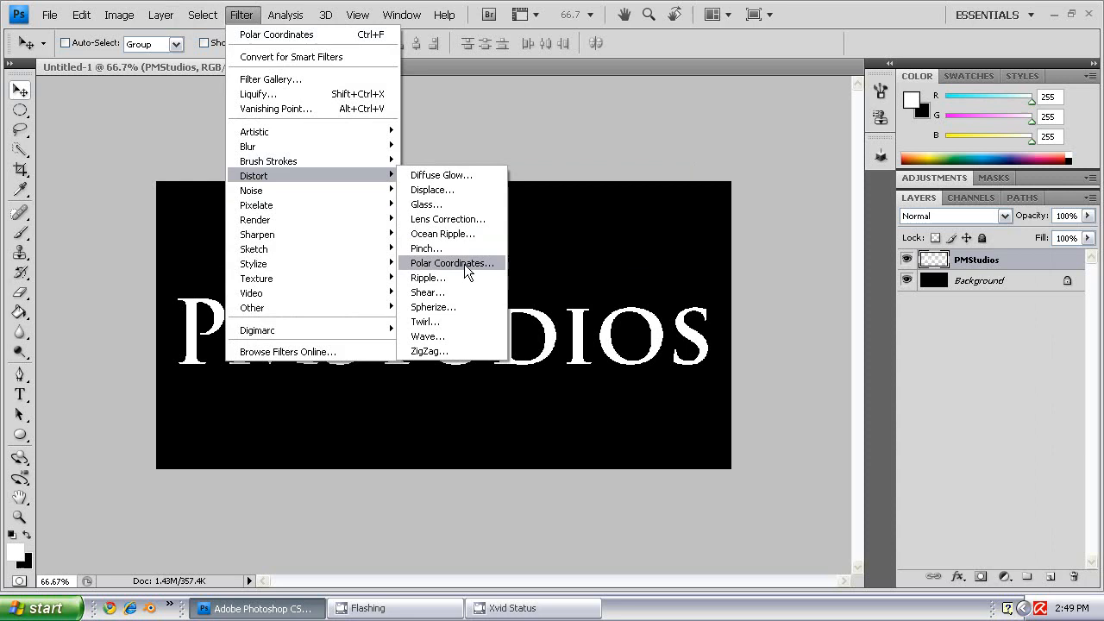
{"action": "left_click", "coordinate": [452, 262]}
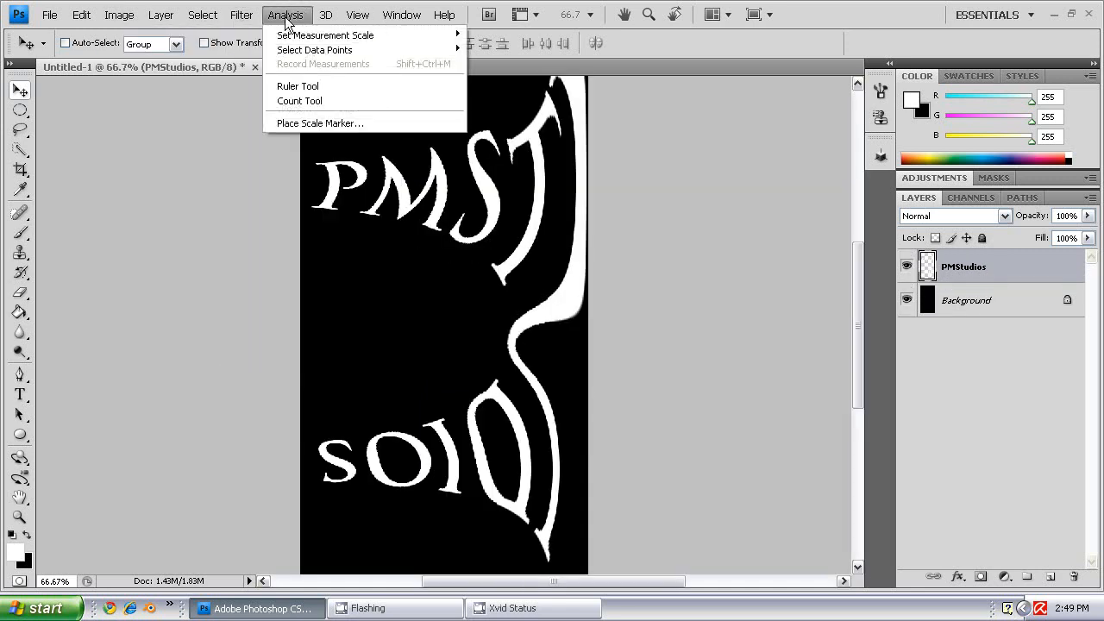
Streak the warped lettering with the Wind filter from both sides, rotating the canvas 180° between passes and back to landscape
{"action": "left_click", "coordinate": [241, 14]}
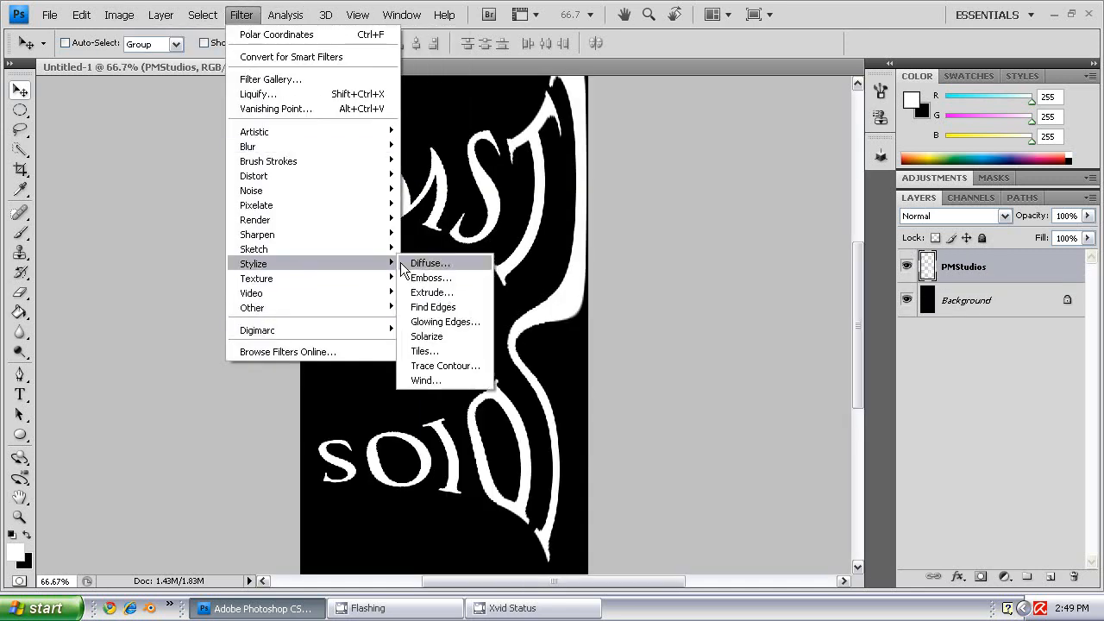
{"action": "left_click", "coordinate": [424, 381]}
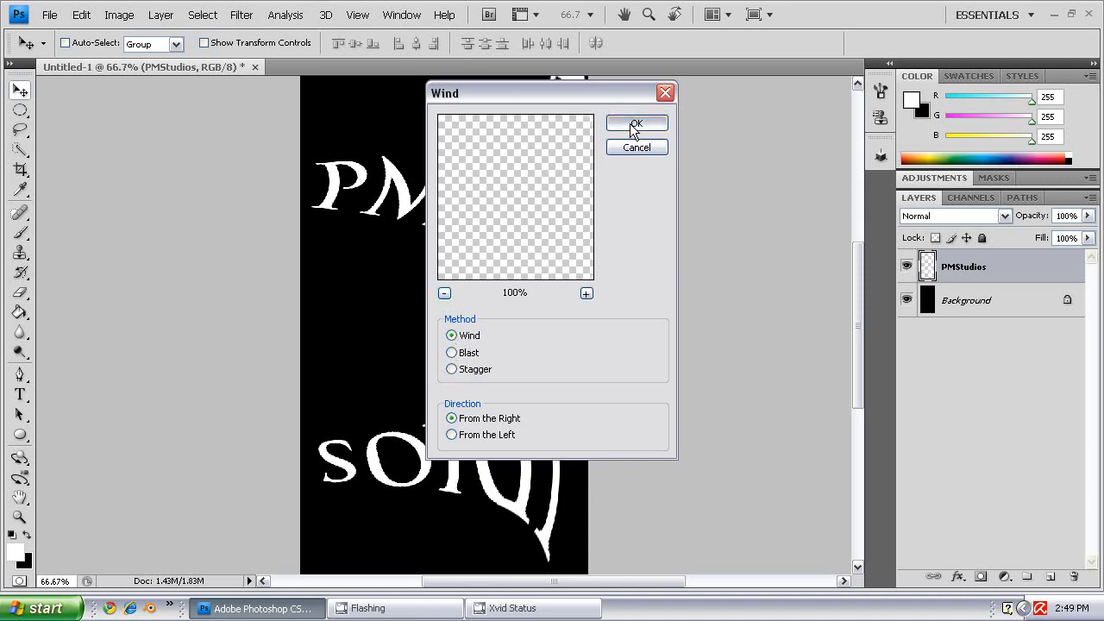
{"action": "left_click", "coordinate": [637, 123]}
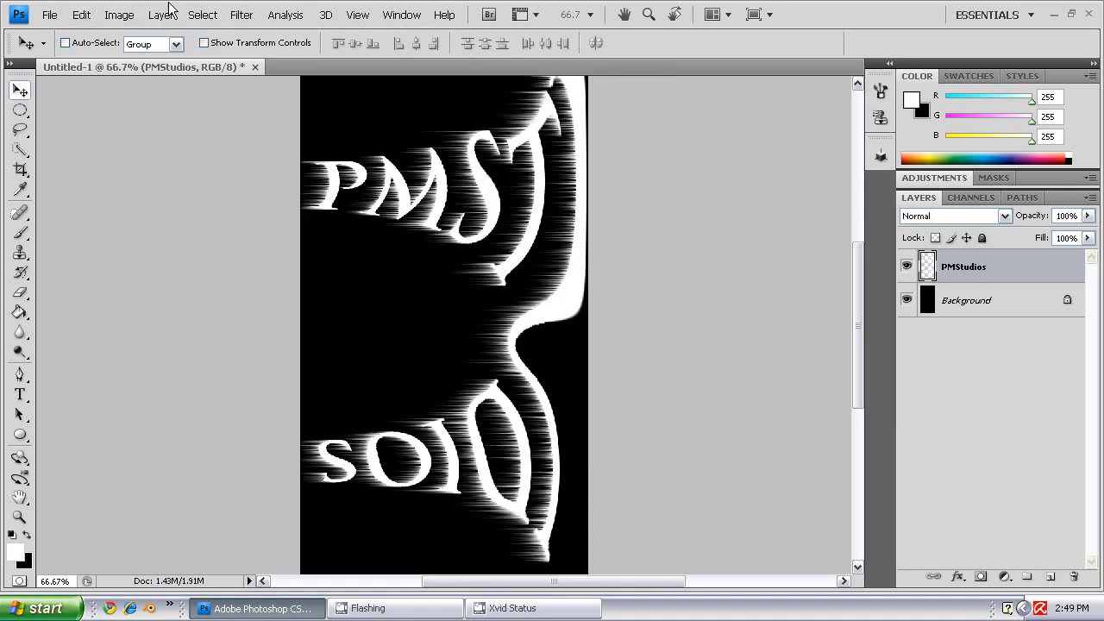
{"action": "left_click", "coordinate": [119, 14]}
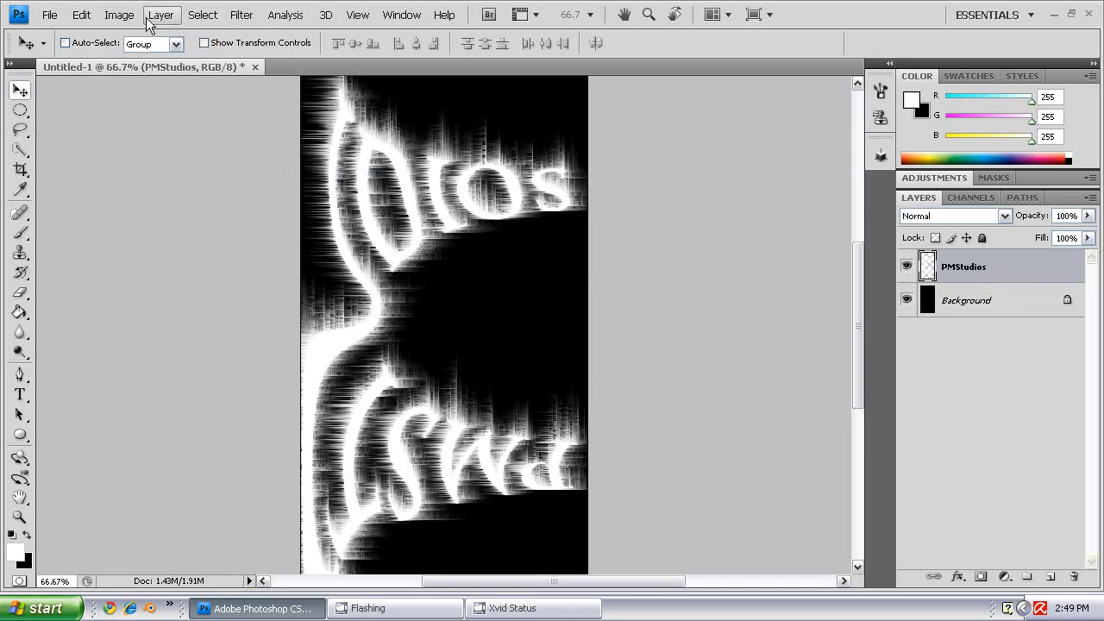
{"action": "left_click", "coordinate": [119, 13]}
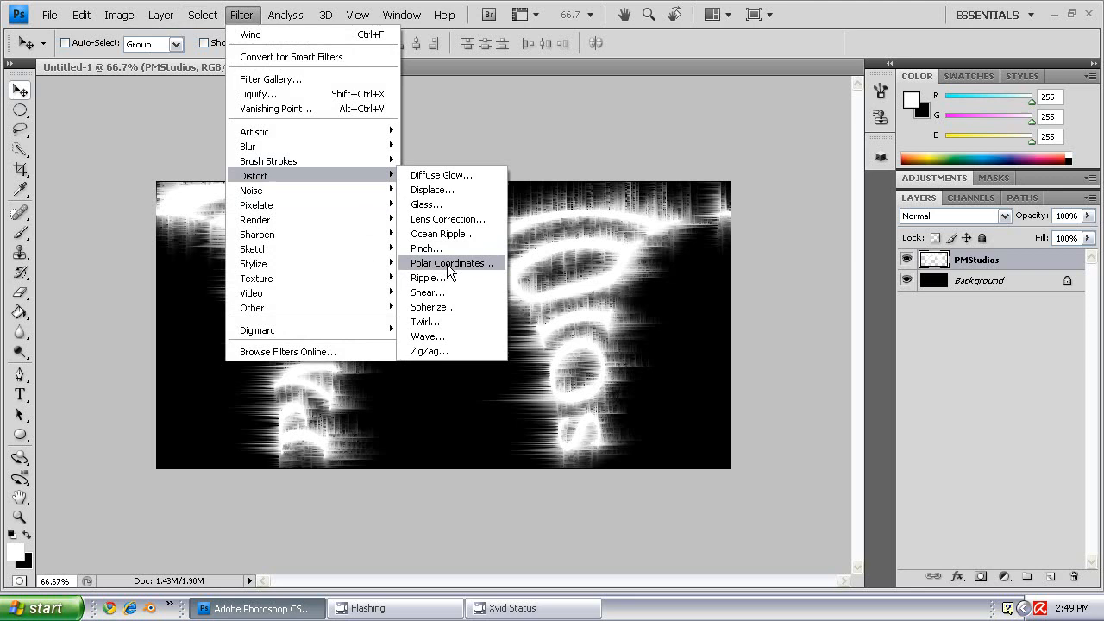
Run a second Rectangular to Polar pass so readable PMStudios text sits in radial white glow rays
{"action": "left_click", "coordinate": [449, 262]}
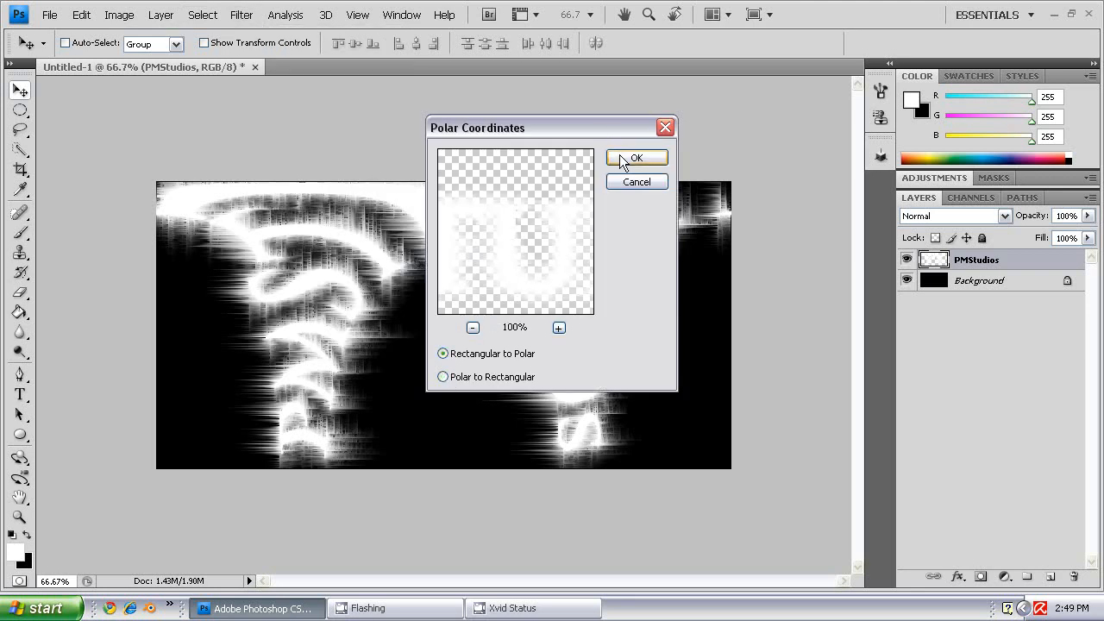
{"action": "left_click", "coordinate": [637, 157]}
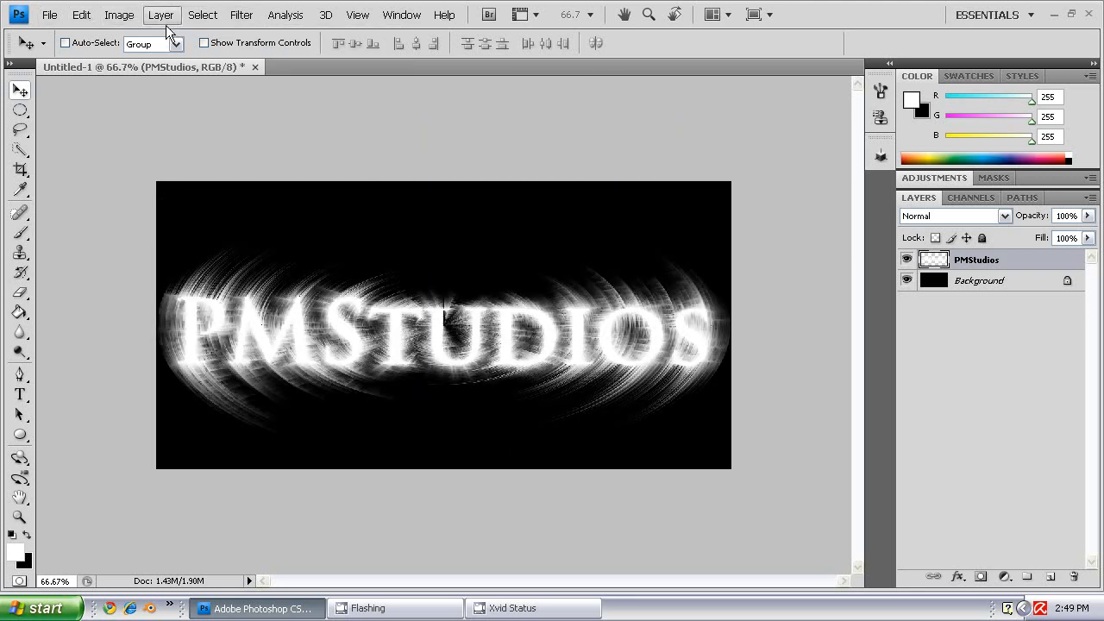
{"action": "left_click", "coordinate": [119, 14]}
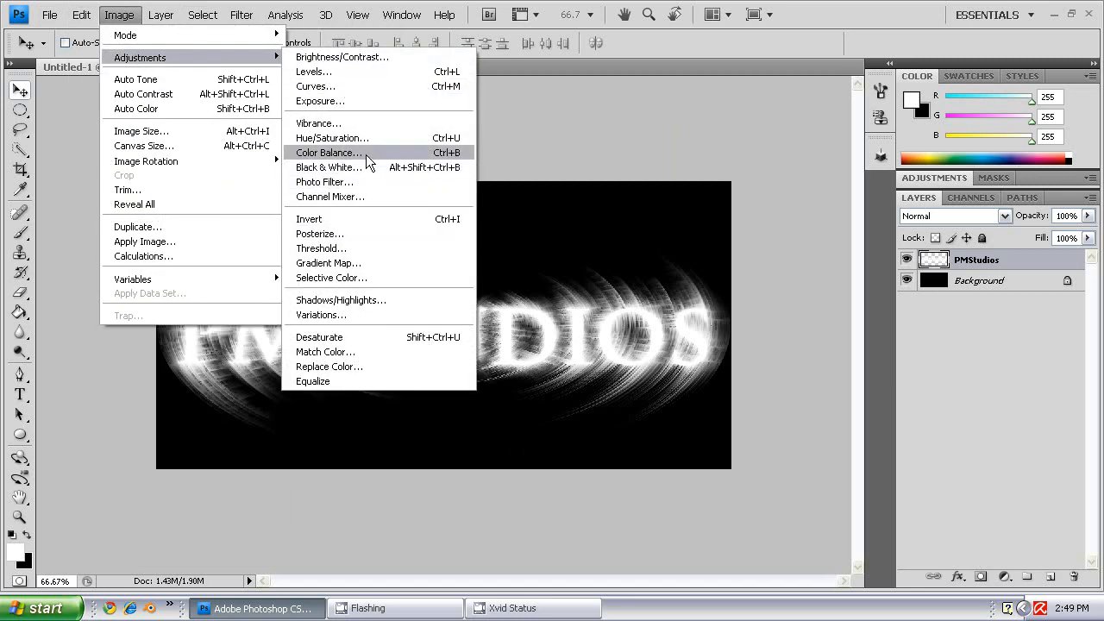
{"action": "left_click", "coordinate": [328, 152]}
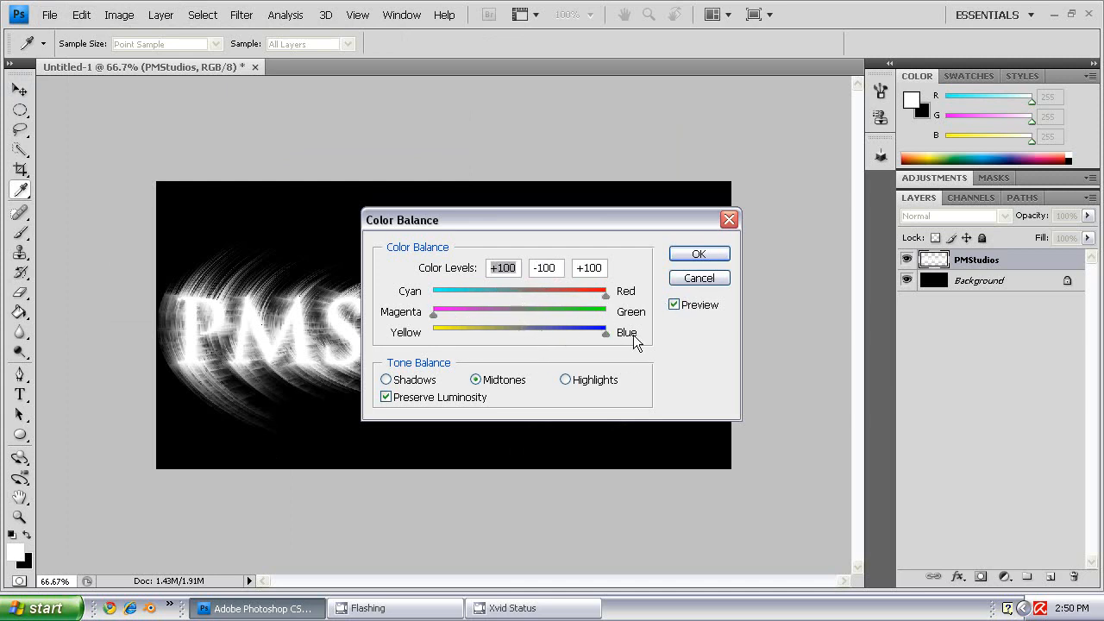
{"action": "left_click", "coordinate": [699, 252]}
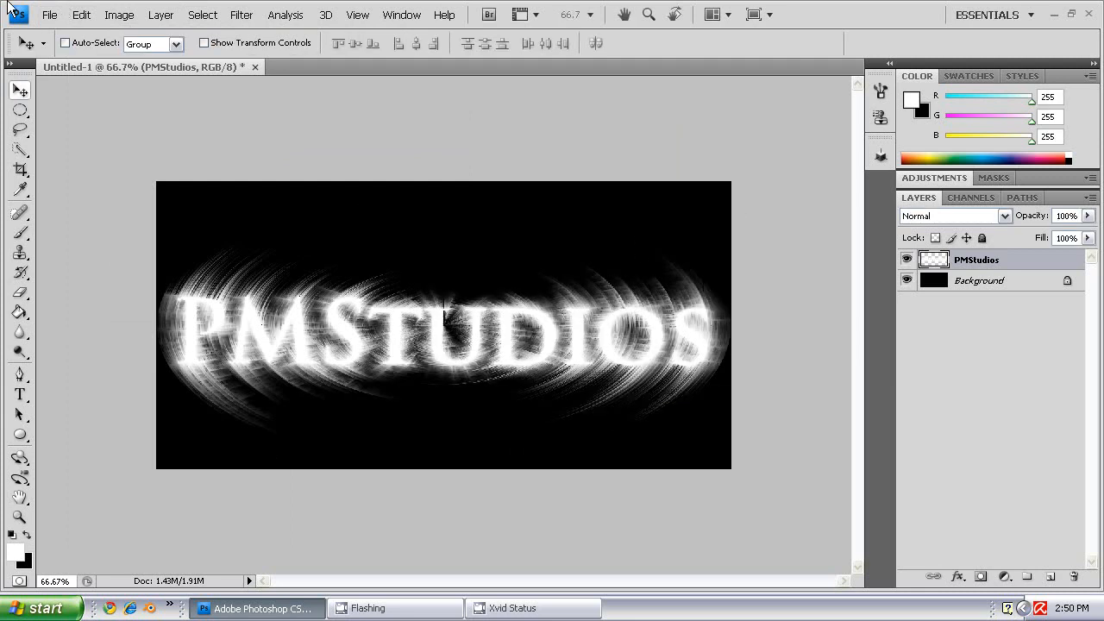
{"action": "left_click", "coordinate": [160, 14]}
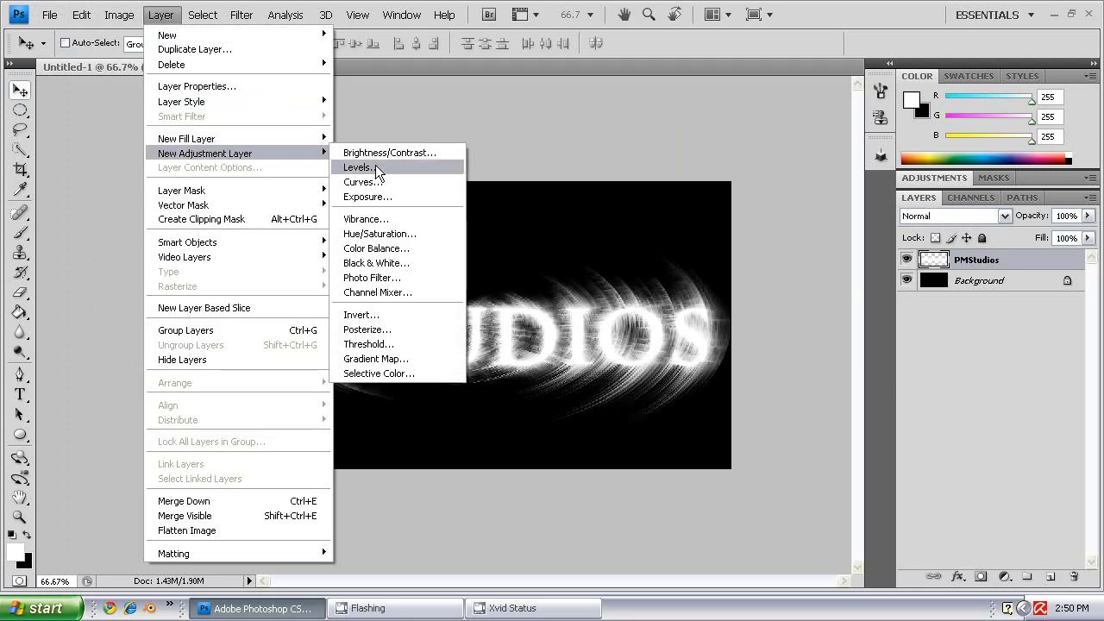
{"action": "mouse_move", "coordinate": [394, 255]}
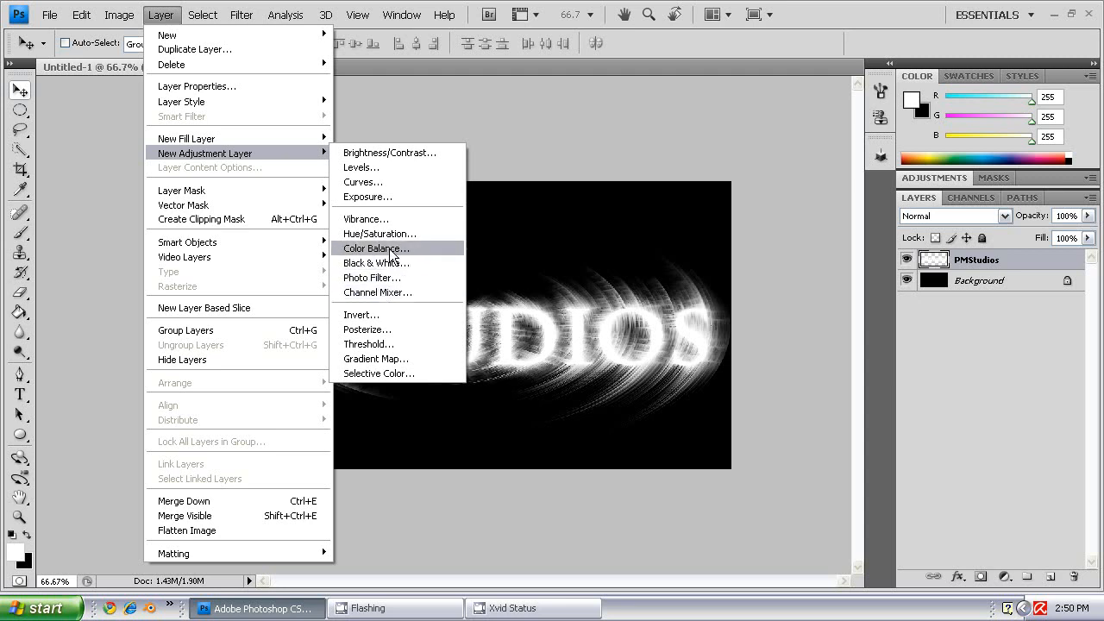
Add a Color Balance layer with Midtones Cyan/Red +52, Magenta/Green -100, Yellow/Blue +100 for a purple-magenta glow
{"action": "left_click", "coordinate": [376, 248]}
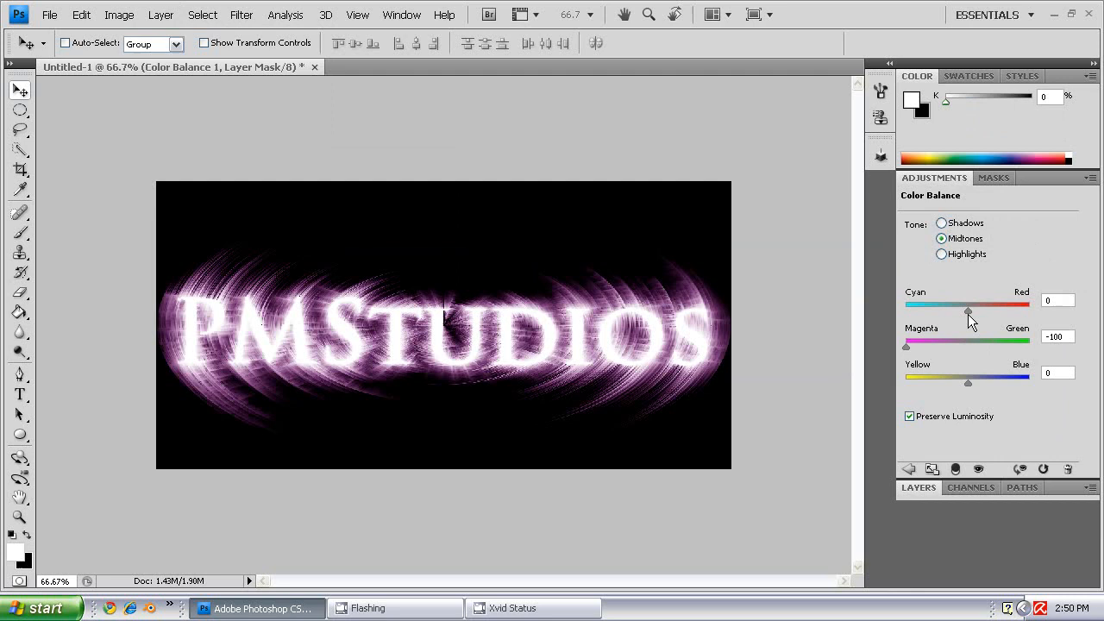
{"action": "left_click_drag", "start_coordinate": [968, 311], "coordinate": [992, 310]}
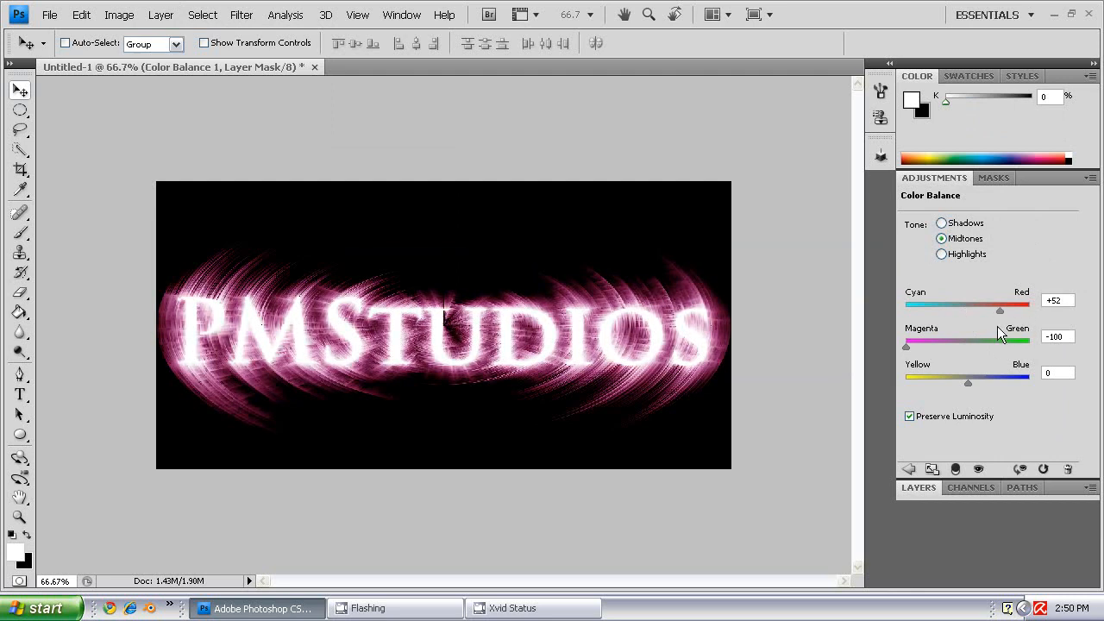
{"action": "left_click_drag", "start_coordinate": [968, 383], "coordinate": [994, 384]}
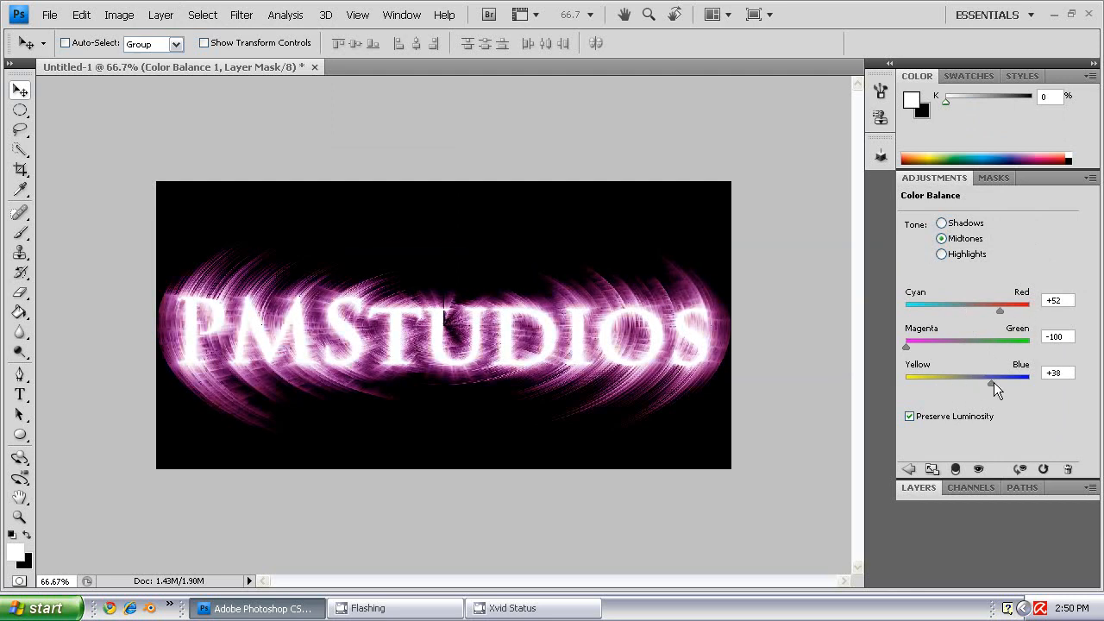
{"action": "left_click_drag", "start_coordinate": [992, 376], "coordinate": [1022, 376]}
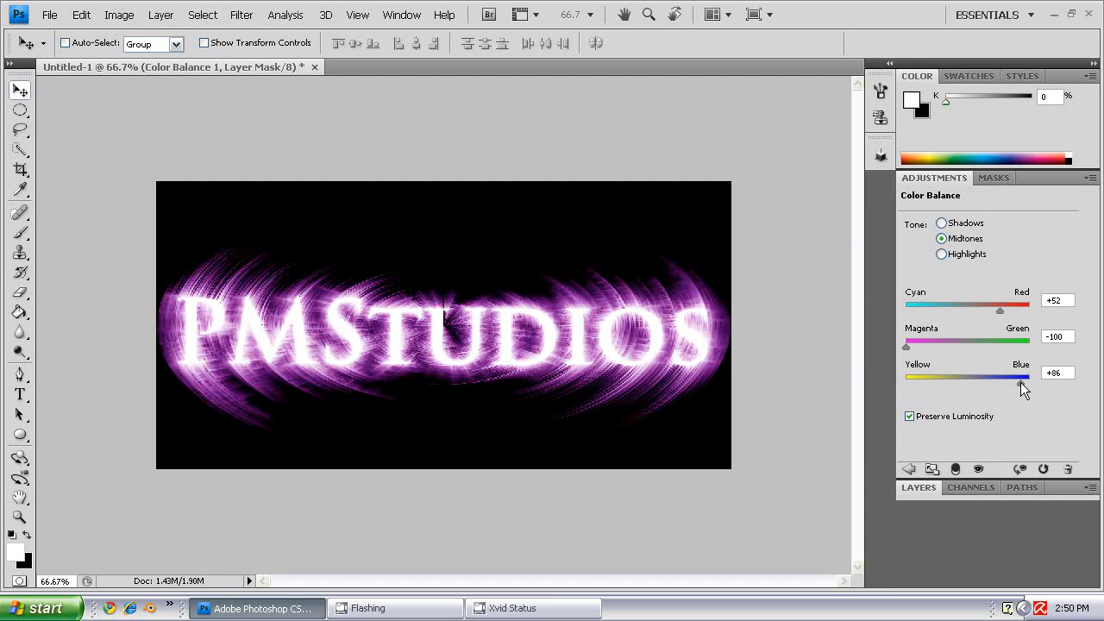
{"action": "left_click_drag", "start_coordinate": [1021, 386], "coordinate": [1028, 383]}
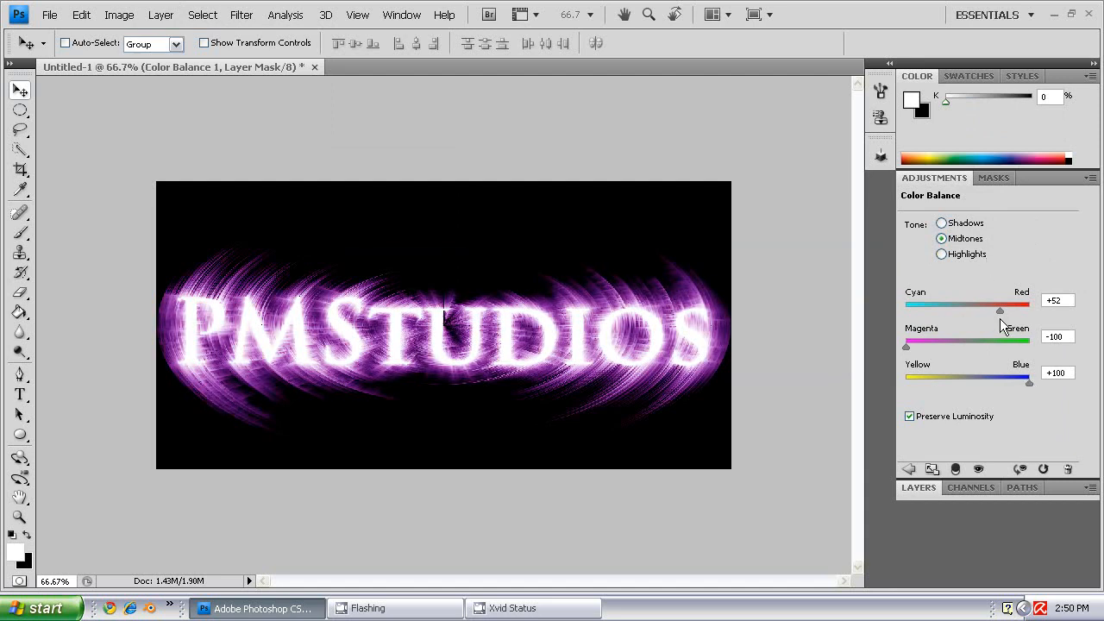
{"action": "left_click_drag", "start_coordinate": [1028, 381], "coordinate": [1007, 382]}
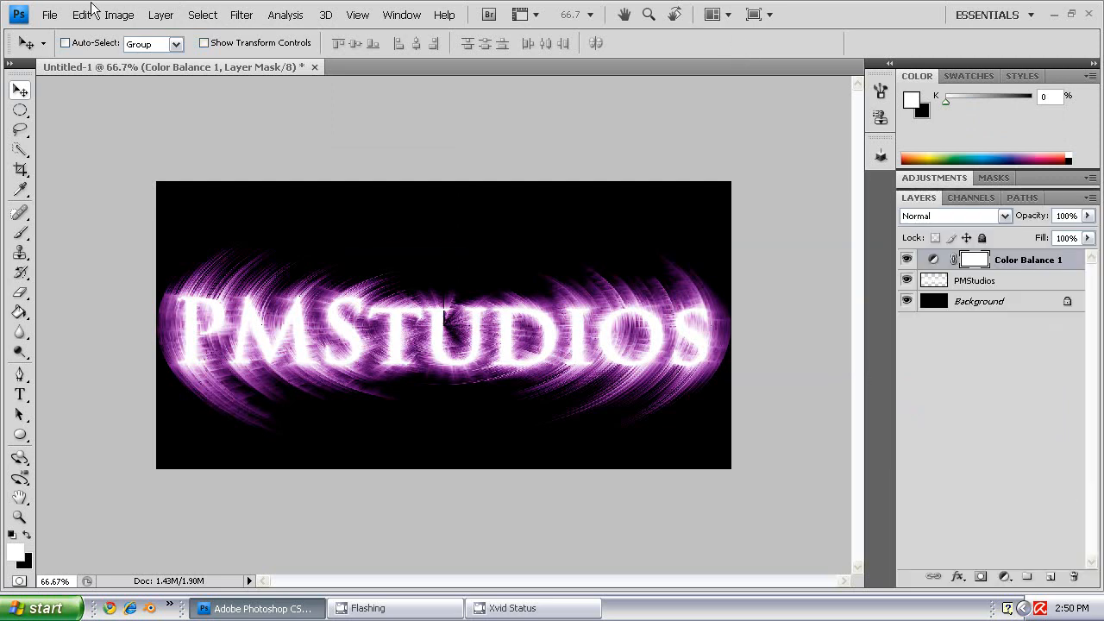
{"action": "left_click", "coordinate": [117, 14]}
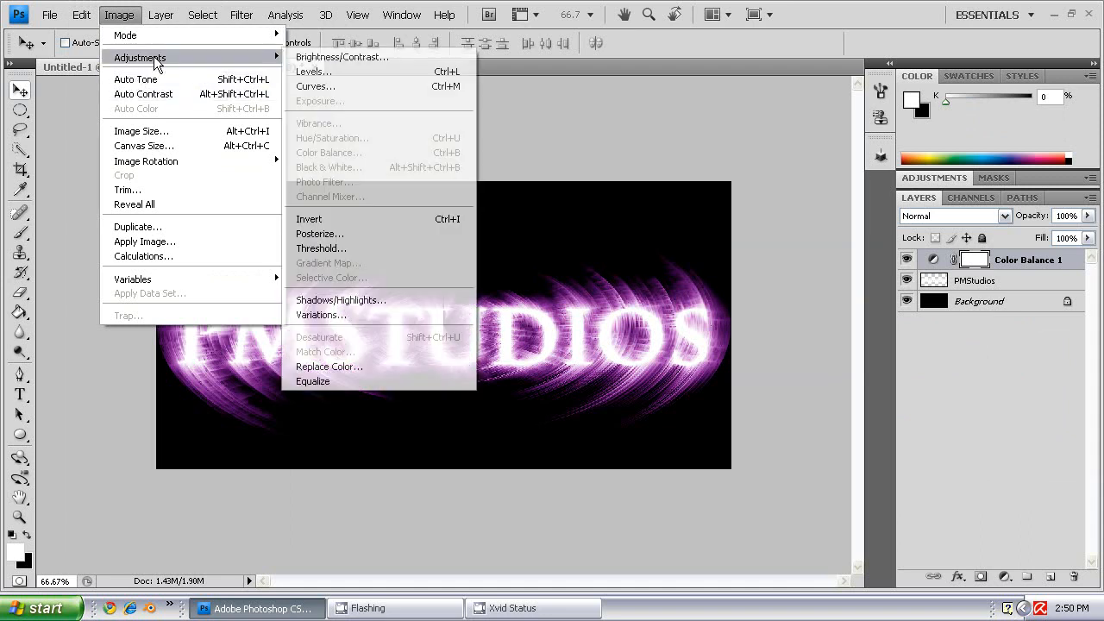
{"action": "left_click", "coordinate": [316, 86]}
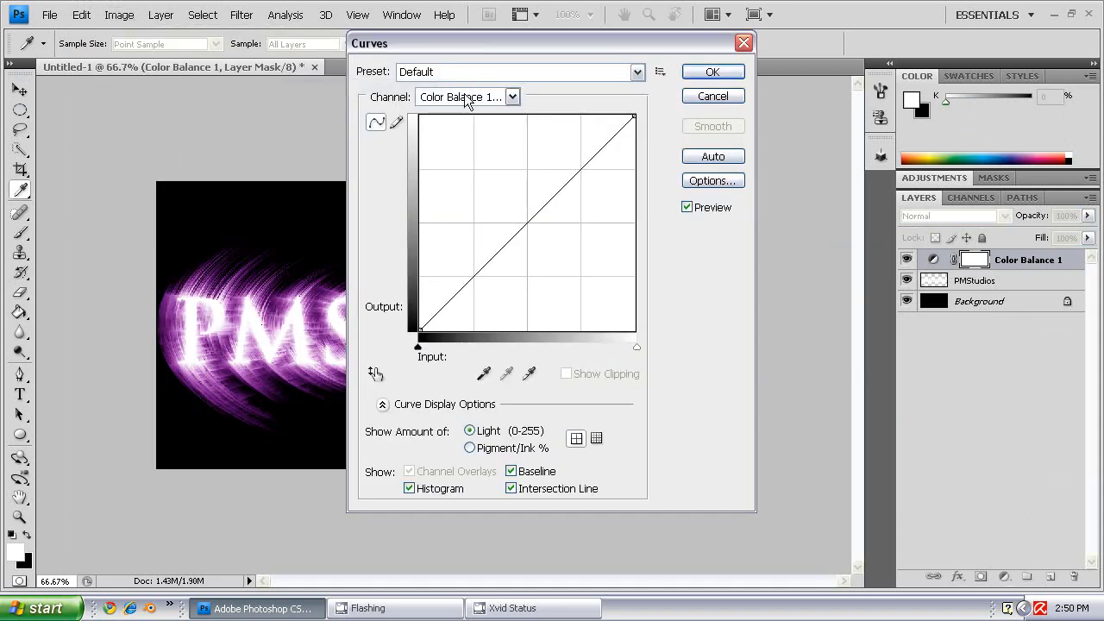
{"action": "left_click_drag", "start_coordinate": [476, 218], "coordinate": [477, 218]}
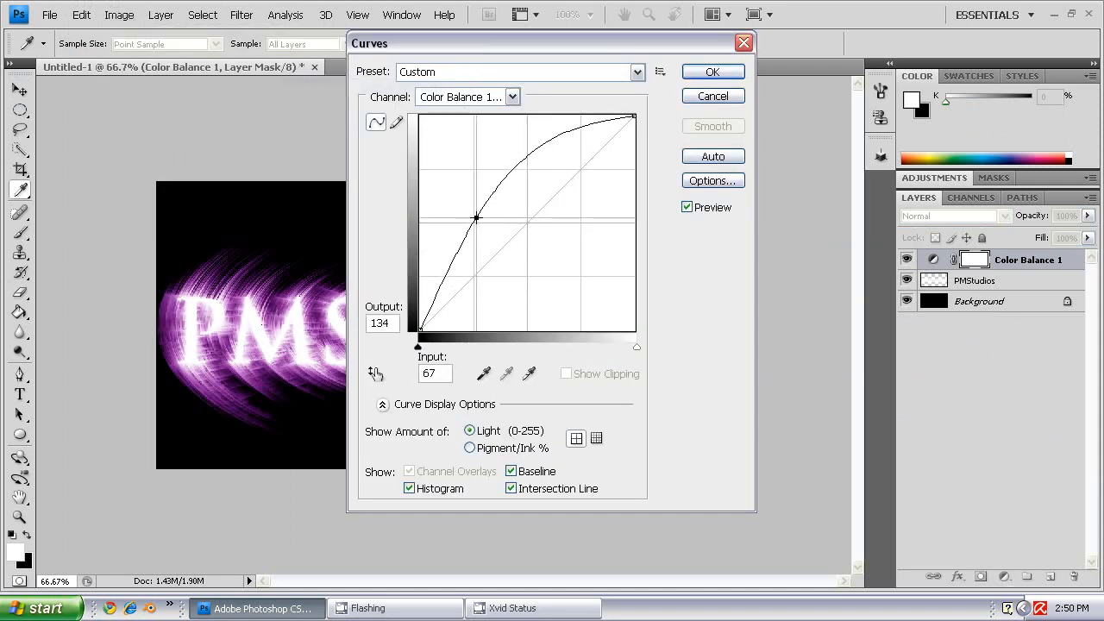
{"action": "left_click_drag", "start_coordinate": [476, 218], "coordinate": [562, 192]}
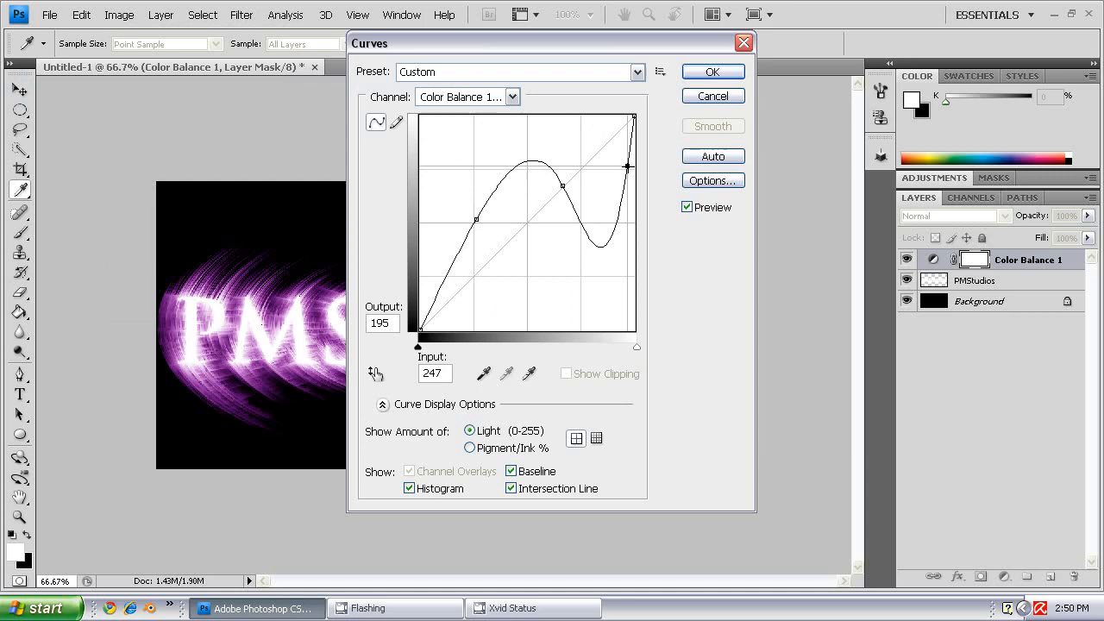
{"action": "left_click_drag", "start_coordinate": [628, 166], "coordinate": [621, 162]}
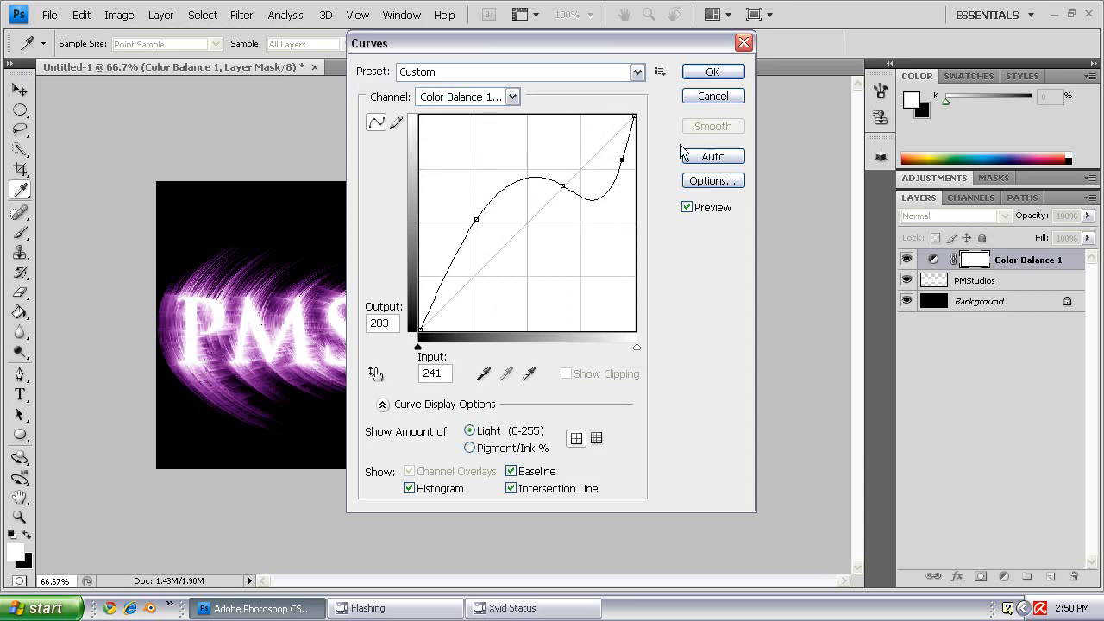
{"action": "left_click", "coordinate": [712, 72]}
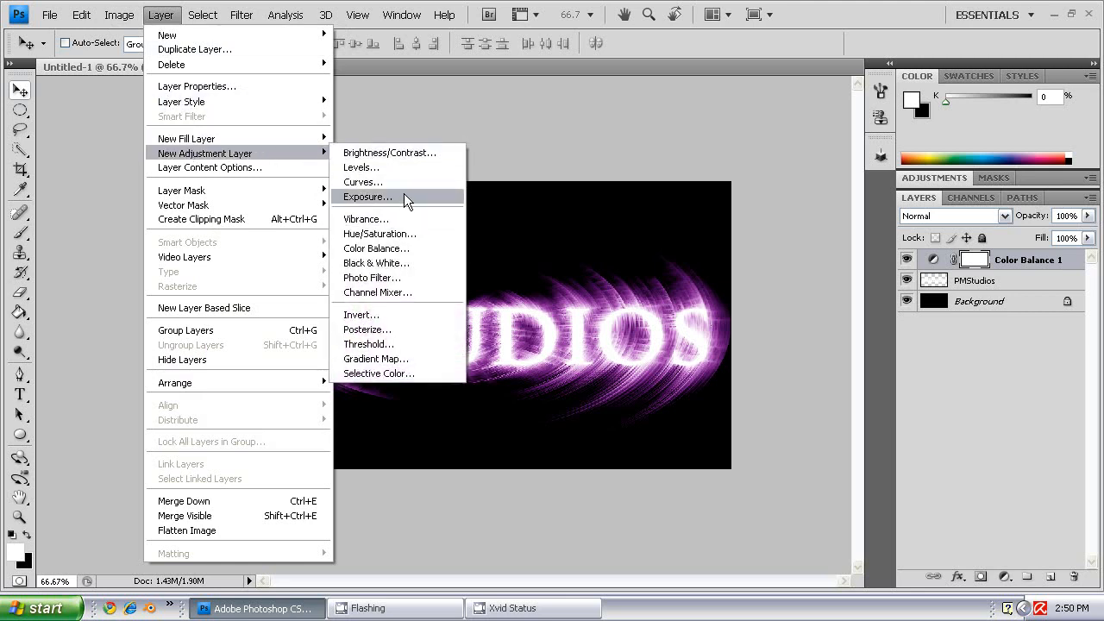
Add a Curves adjustment layer and shape a wavy S-curve turning the glow green and magenta around white lettering
{"action": "left_click", "coordinate": [376, 248]}
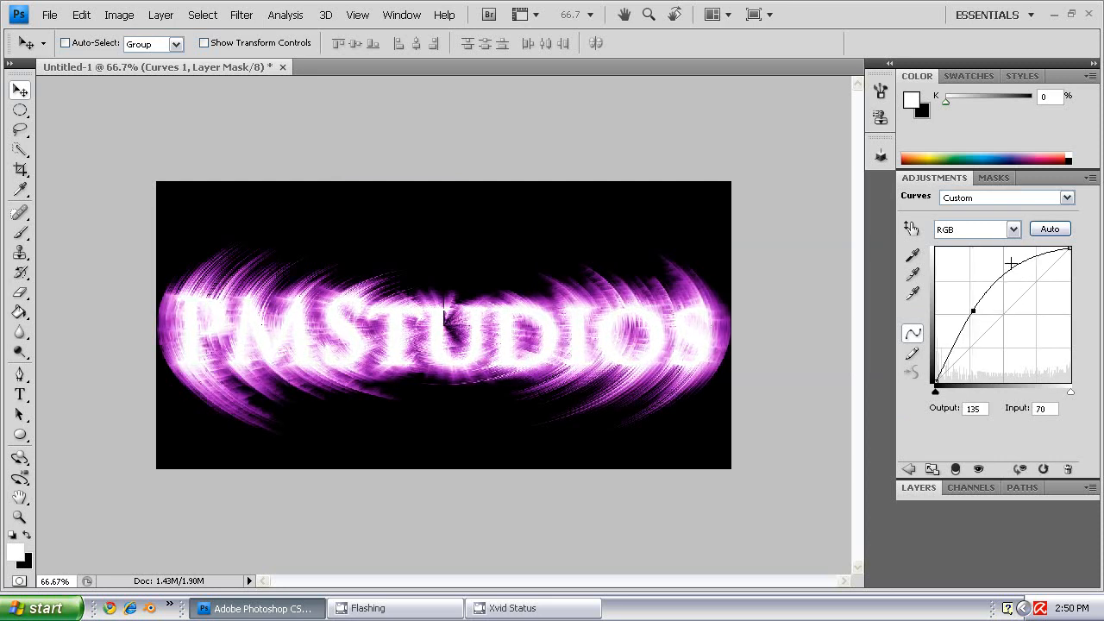
{"action": "left_click_drag", "start_coordinate": [974, 311], "coordinate": [1046, 278]}
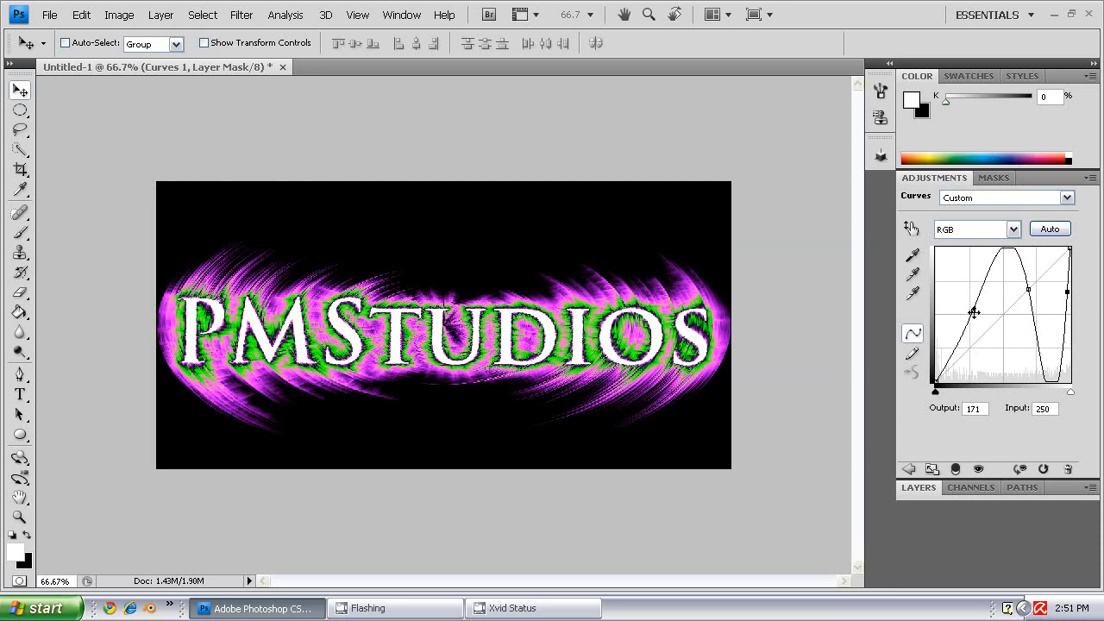
{"action": "left_click_drag", "start_coordinate": [975, 312], "coordinate": [980, 299]}
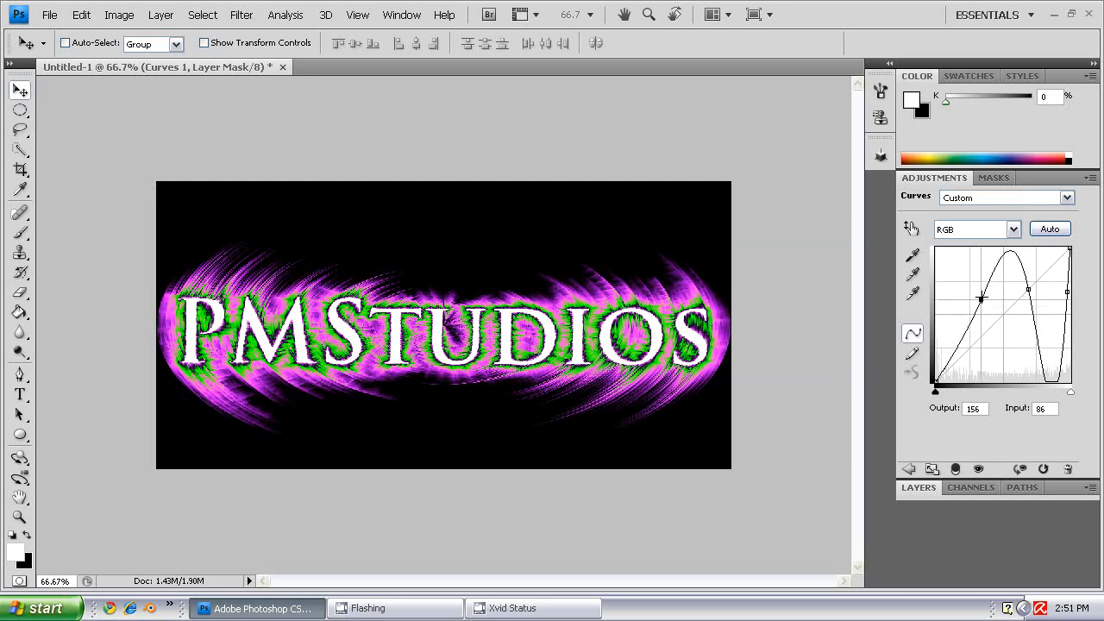
{"action": "left_click_drag", "start_coordinate": [981, 298], "coordinate": [980, 296]}
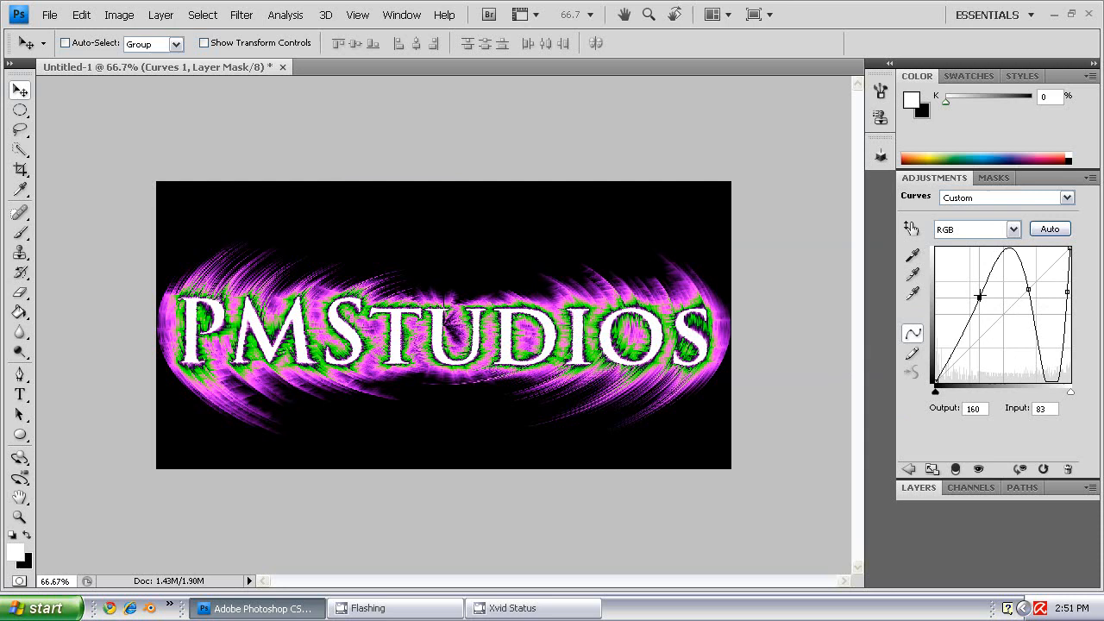
{"action": "left_click_drag", "start_coordinate": [980, 297], "coordinate": [987, 297]}
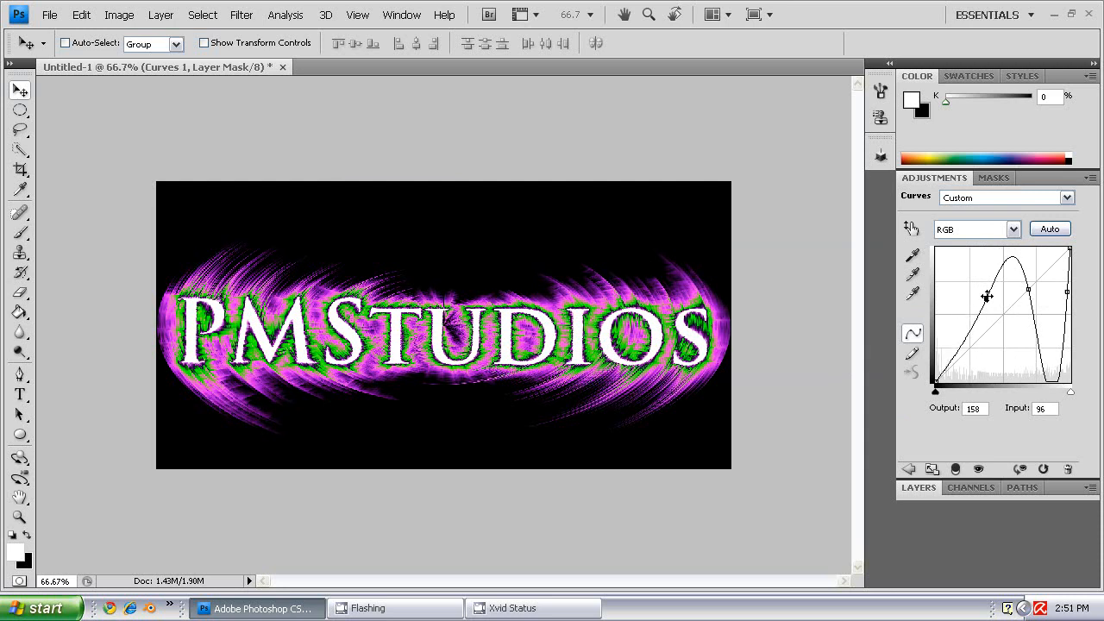
{"action": "left_click_drag", "start_coordinate": [987, 297], "coordinate": [1022, 297]}
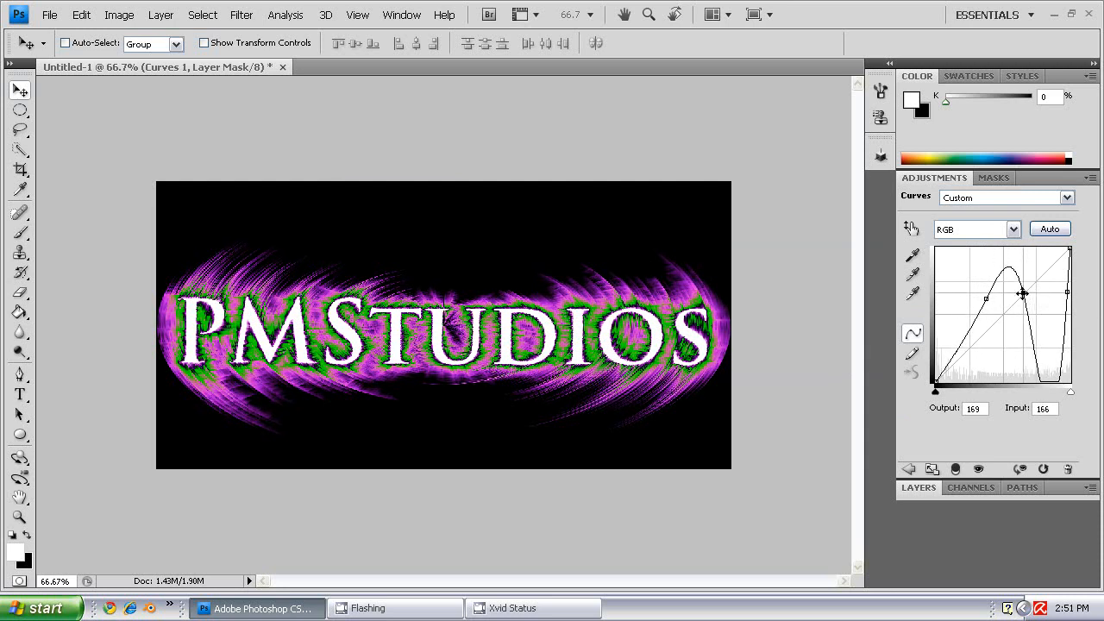
{"action": "left_click_drag", "start_coordinate": [1022, 293], "coordinate": [1029, 287]}
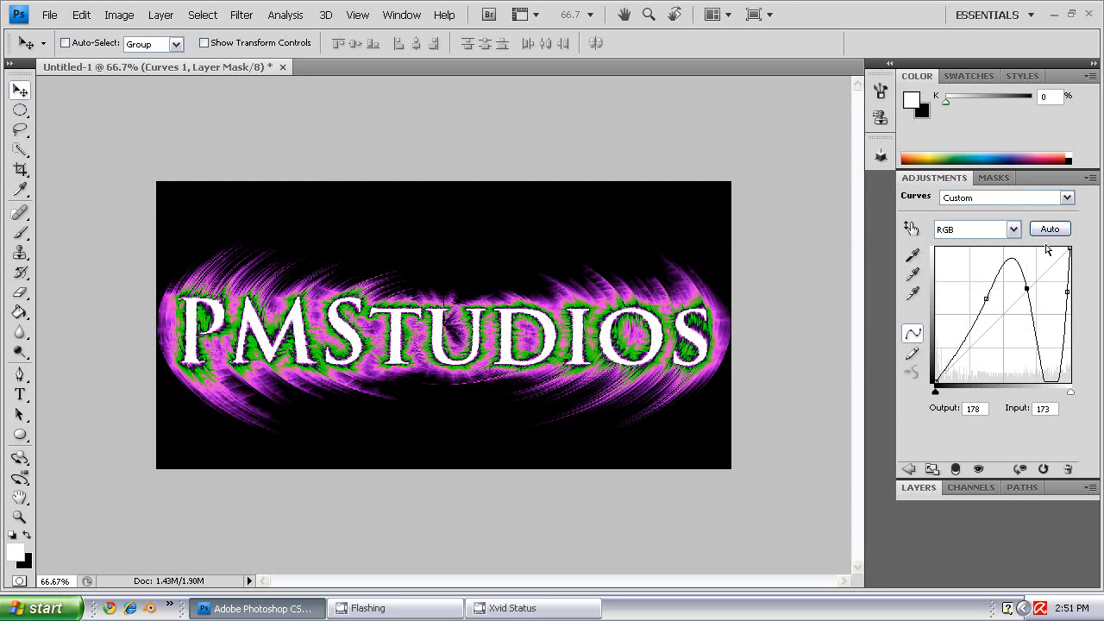
{"action": "mouse_move", "coordinate": [1057, 518]}
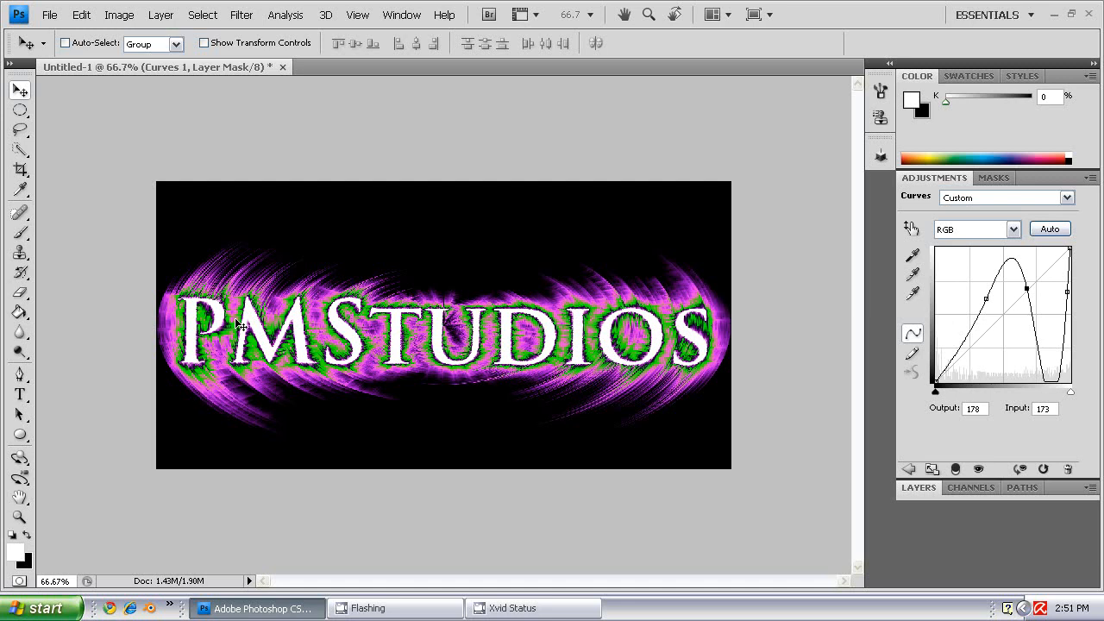
{"action": "mouse_move", "coordinate": [395, 338]}
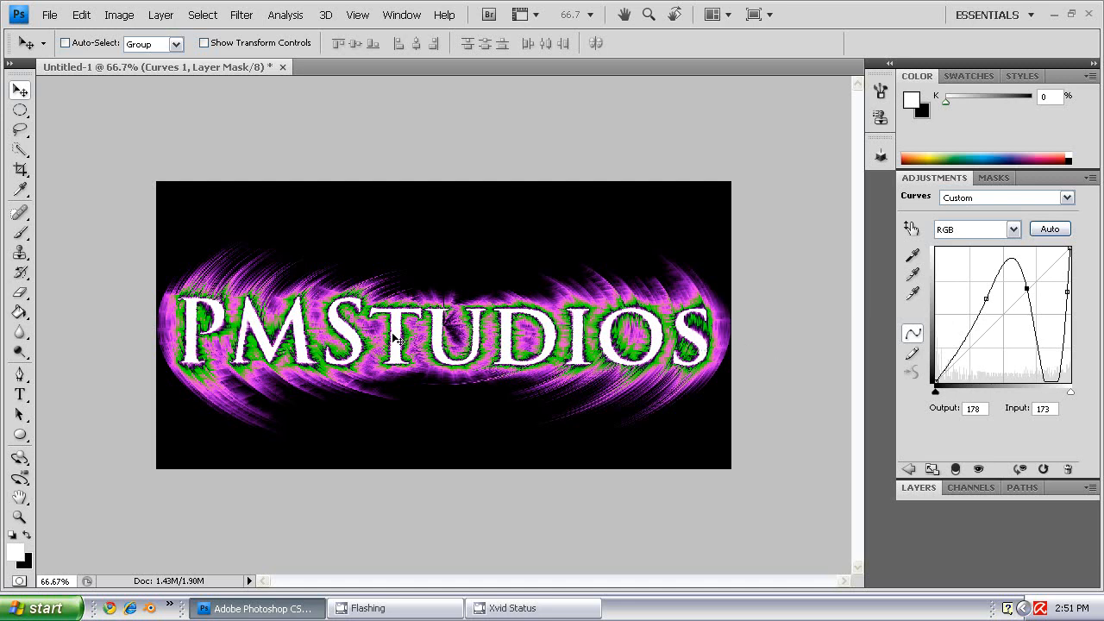
{"action": "mouse_move", "coordinate": [249, 354]}
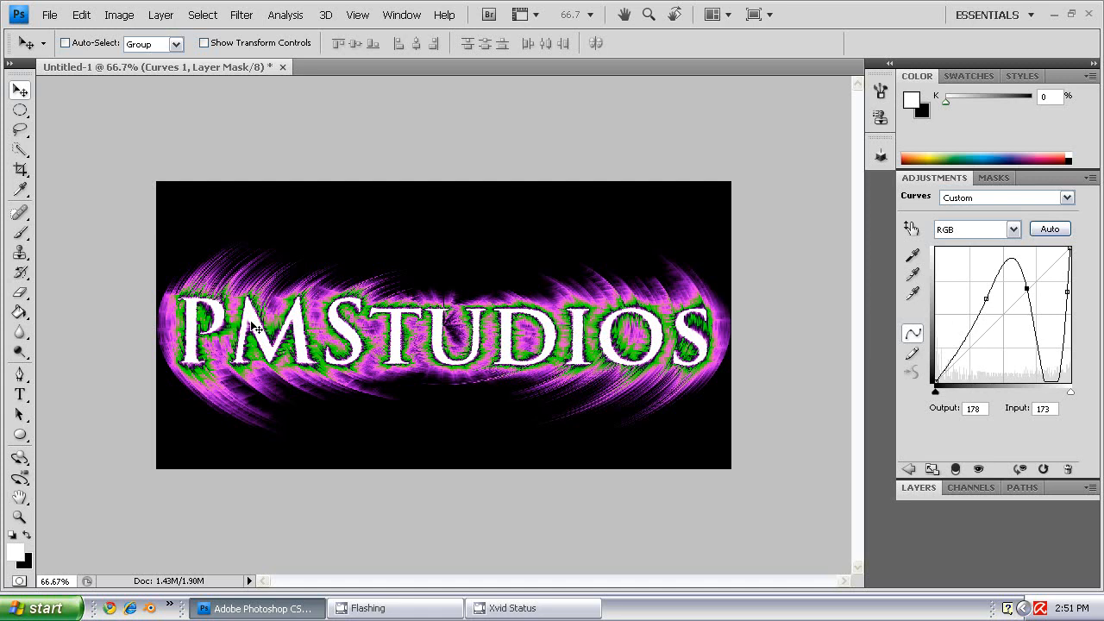
{"action": "mouse_move", "coordinate": [407, 343]}
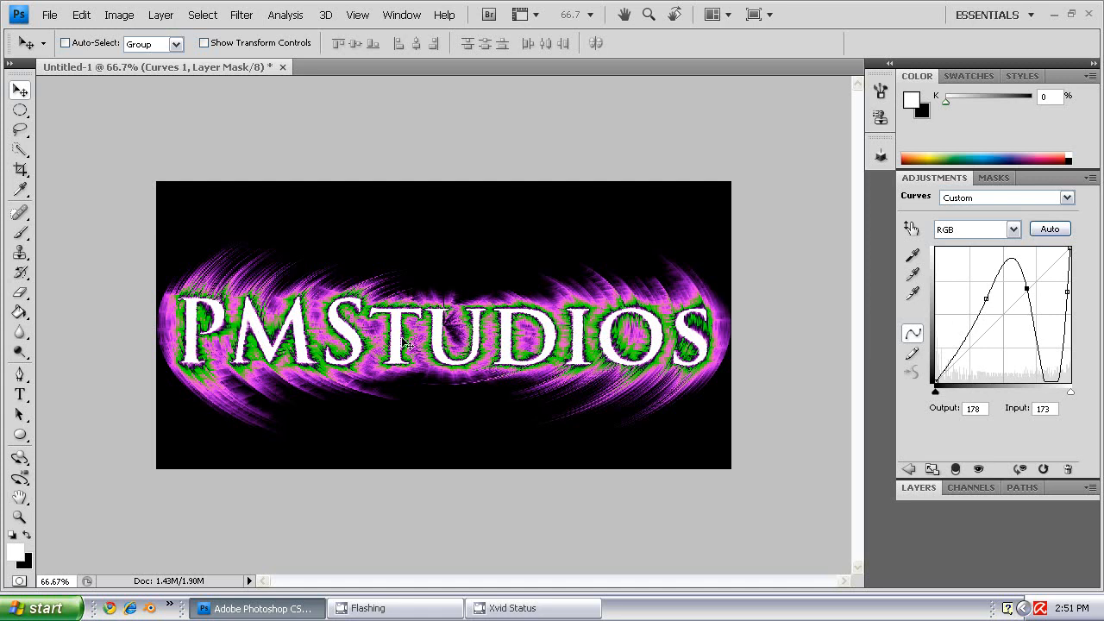
{"action": "mouse_move", "coordinate": [705, 162]}
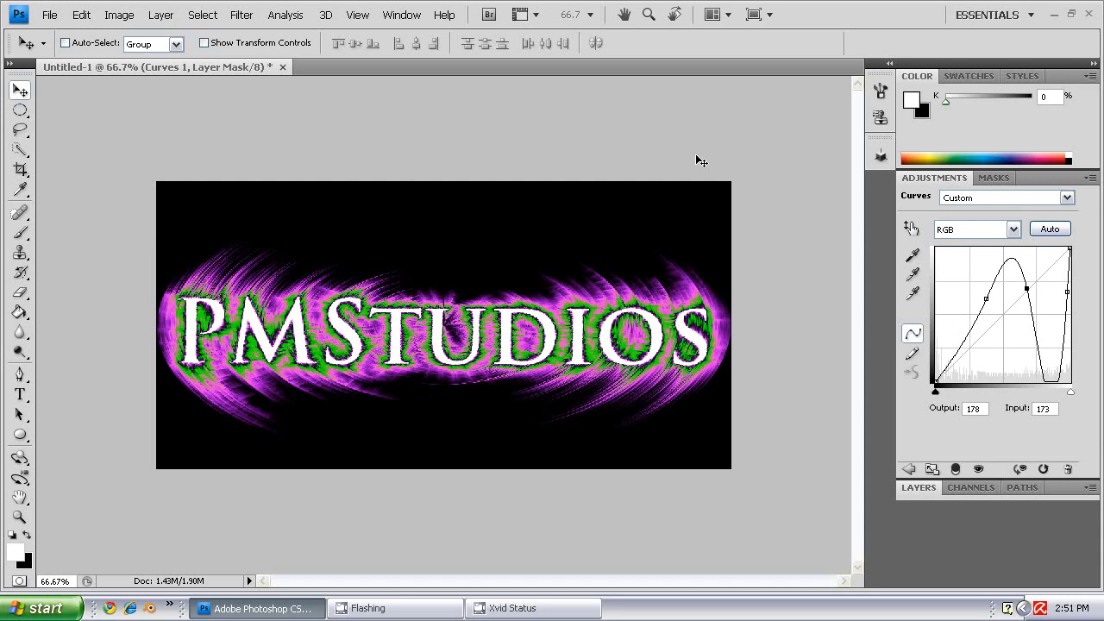
{"action": "mouse_move", "coordinate": [362, 208]}
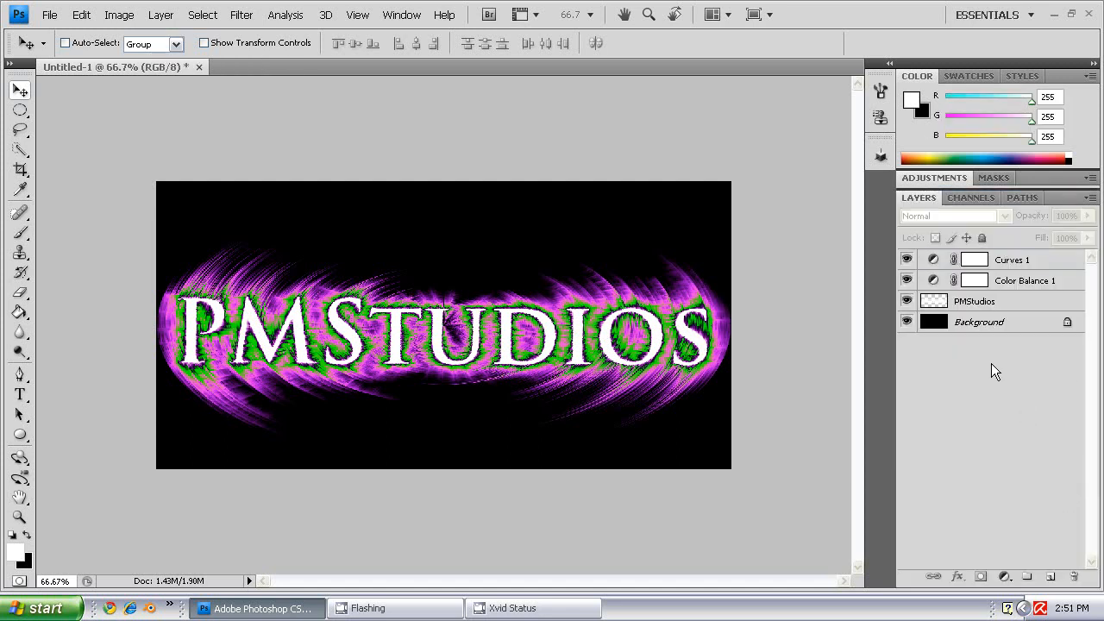
{"action": "mouse_move", "coordinate": [671, 211]}
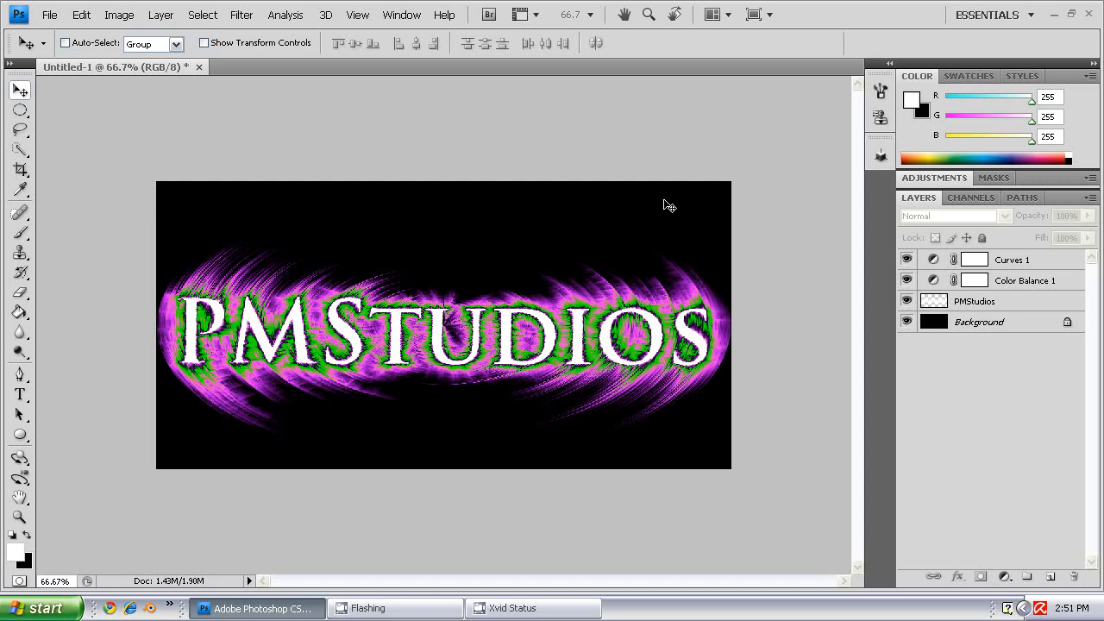
{"action": "mouse_move", "coordinate": [249, 278]}
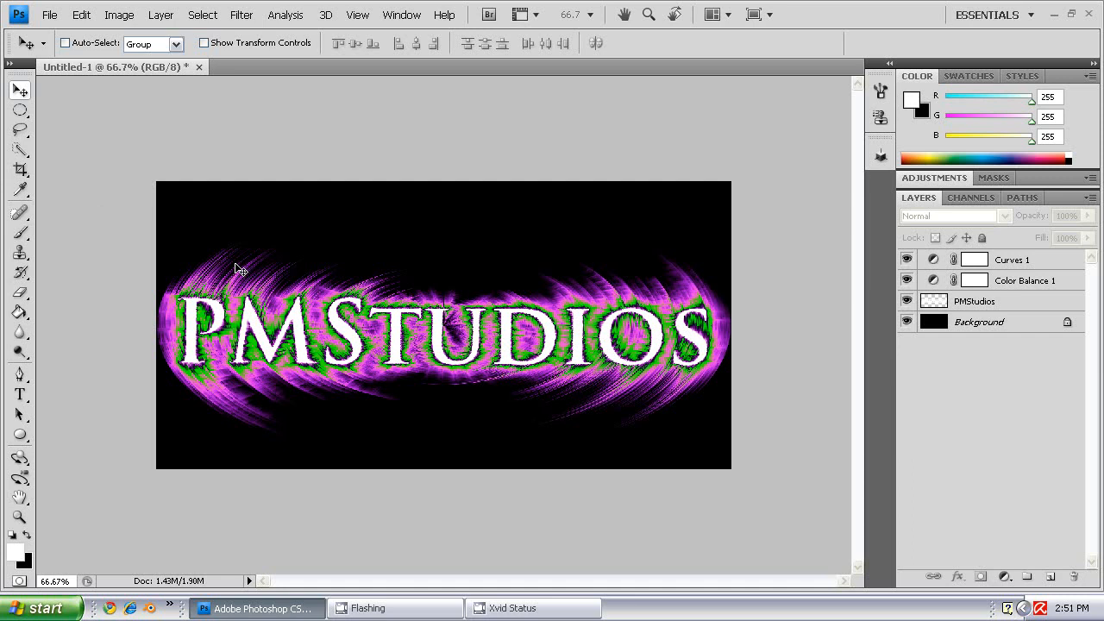
{"action": "mouse_move", "coordinate": [311, 171]}
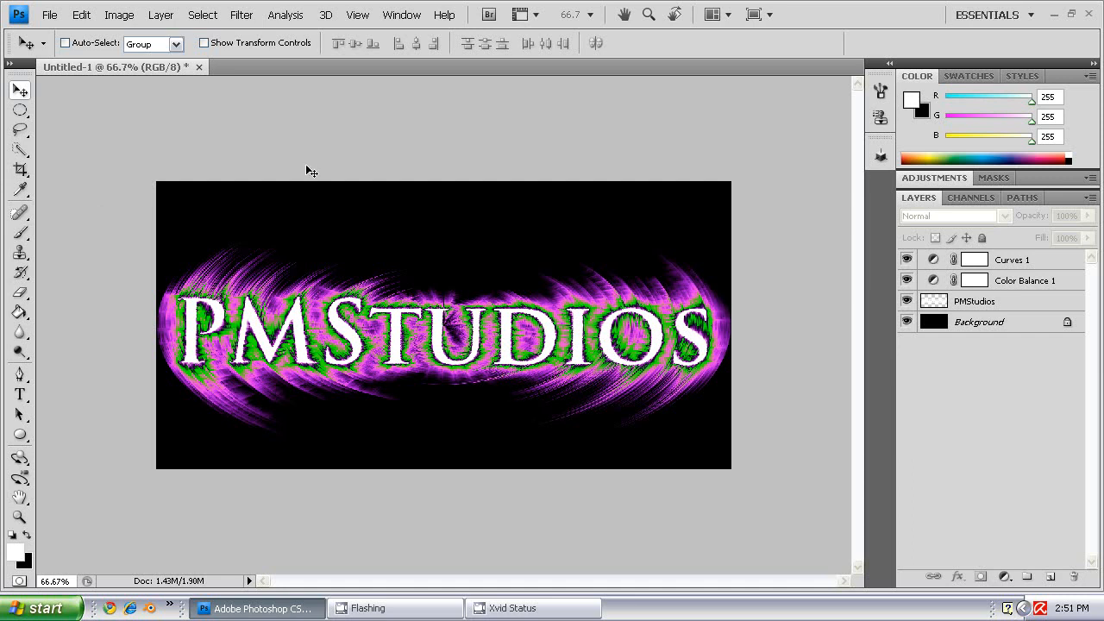
{"action": "mouse_move", "coordinate": [302, 135]}
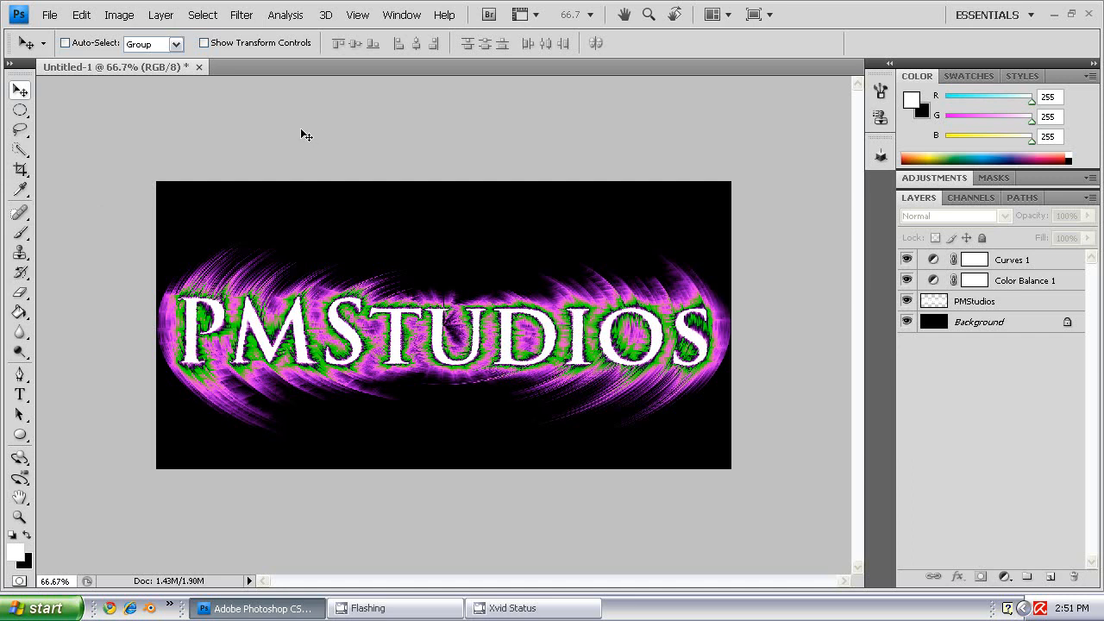